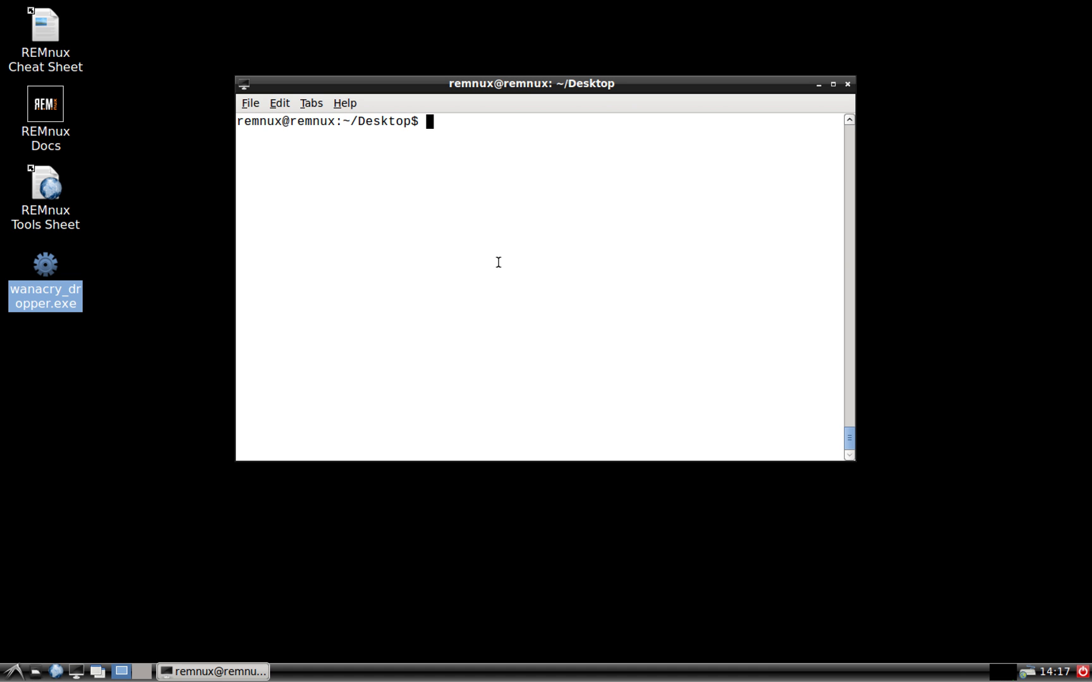
# Step: Run pestr --net on wanacry_dropper.exe and scroll the output to the killswitch URL
pyautogui.write('pestr')
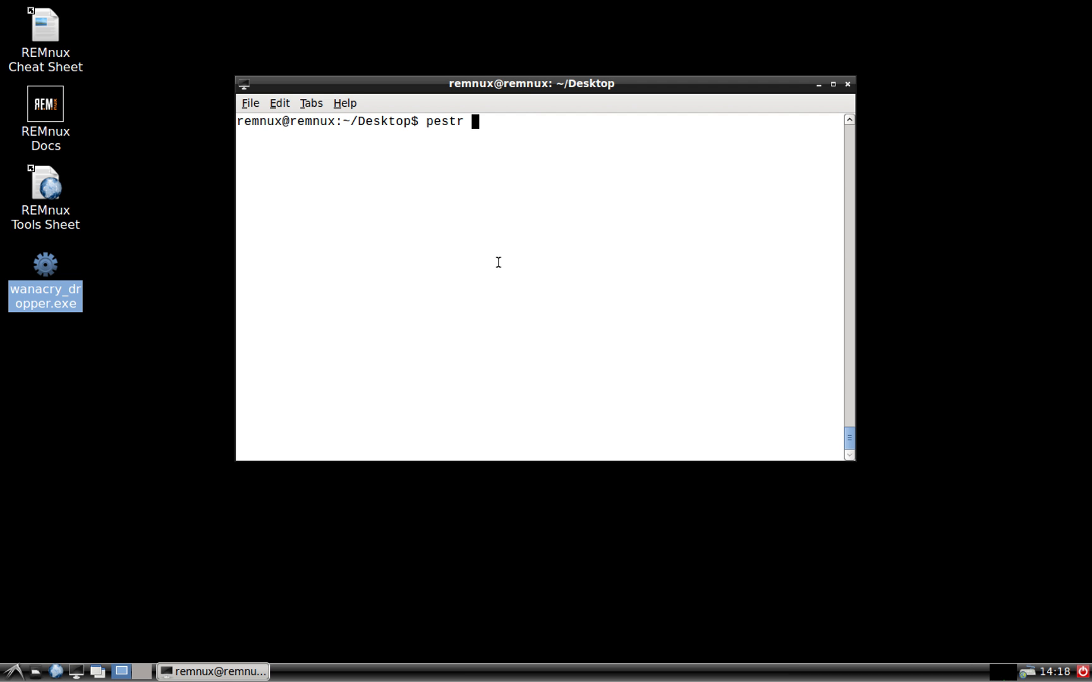
pyautogui.write('--net')
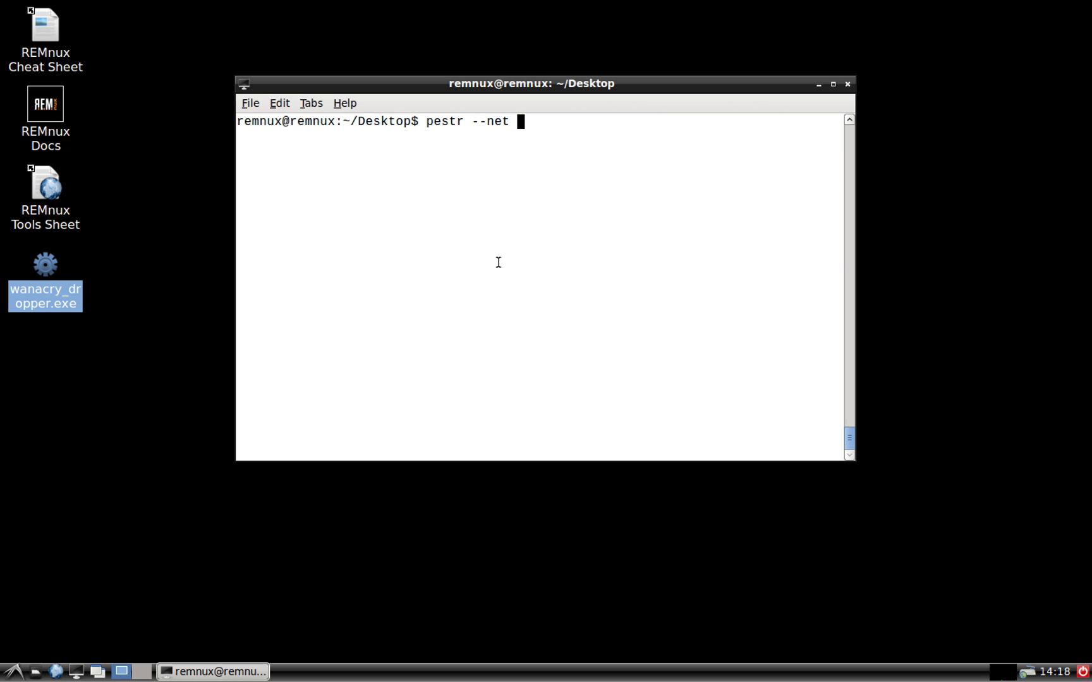
pyautogui.write('wanacry_dropper.exe')
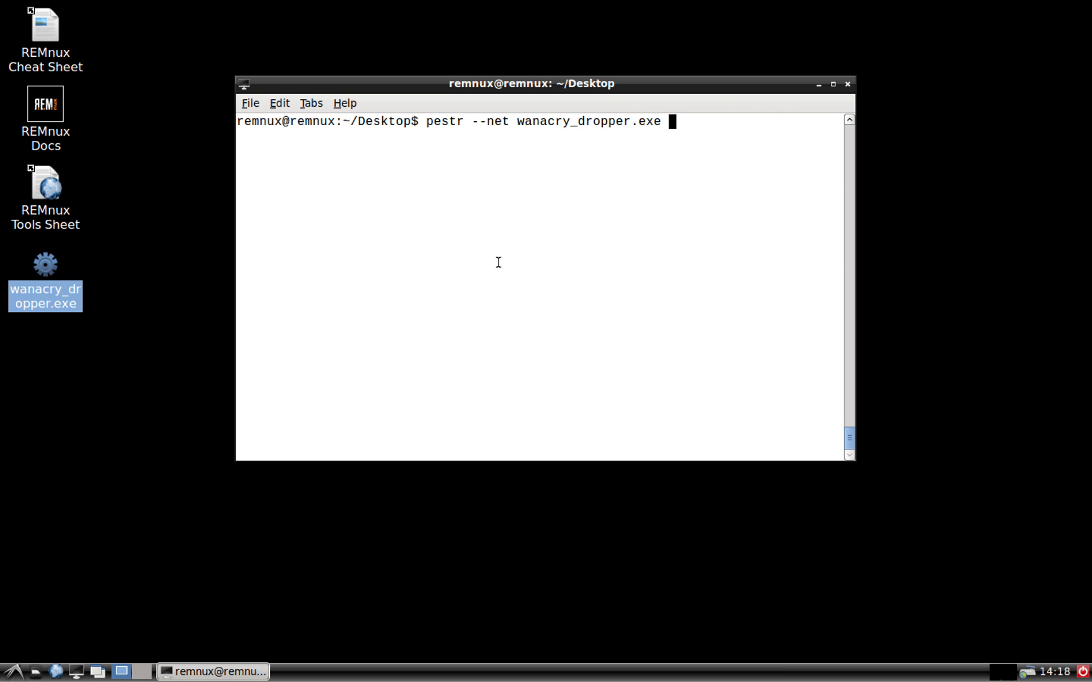
pyautogui.press('Return')
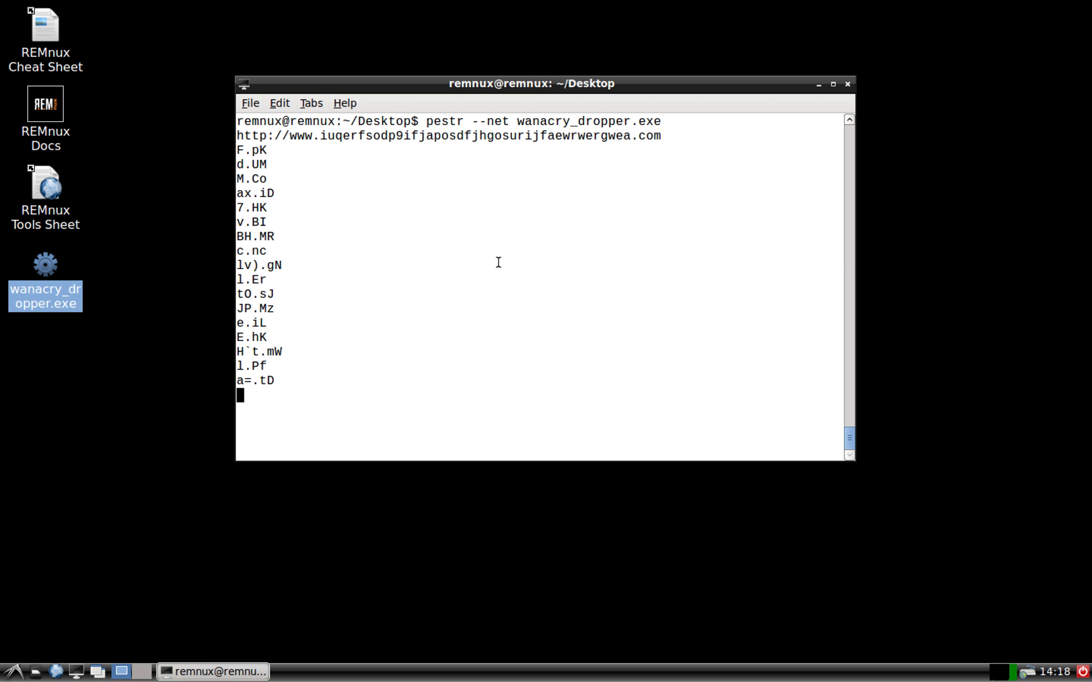
pyautogui.scroll(-3)
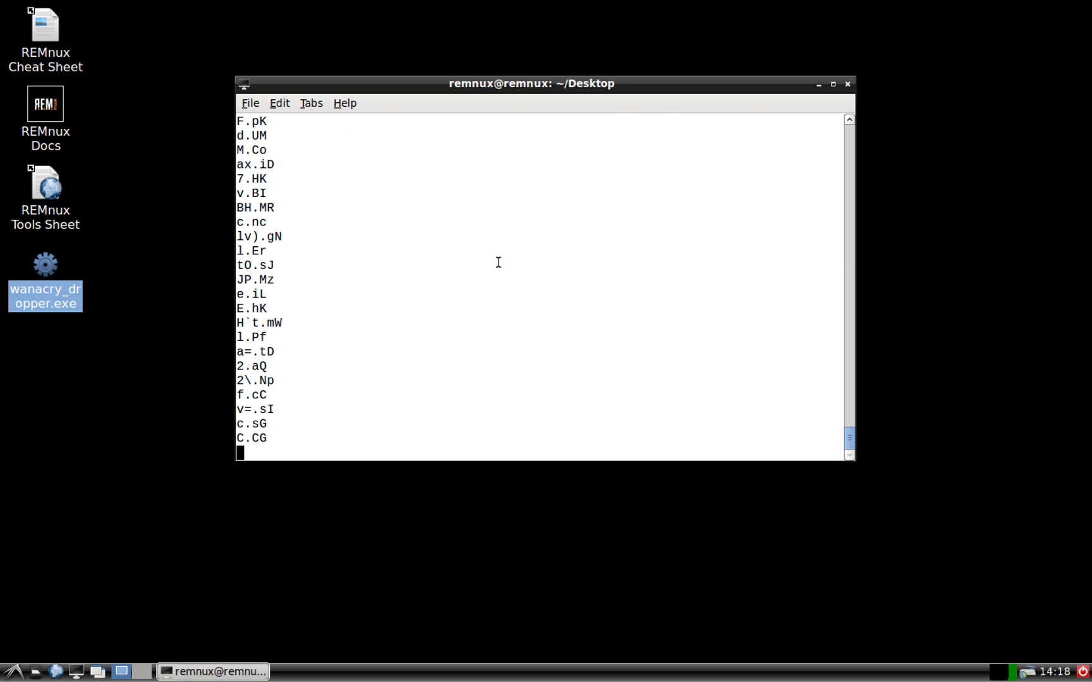
pyautogui.scroll(-3)
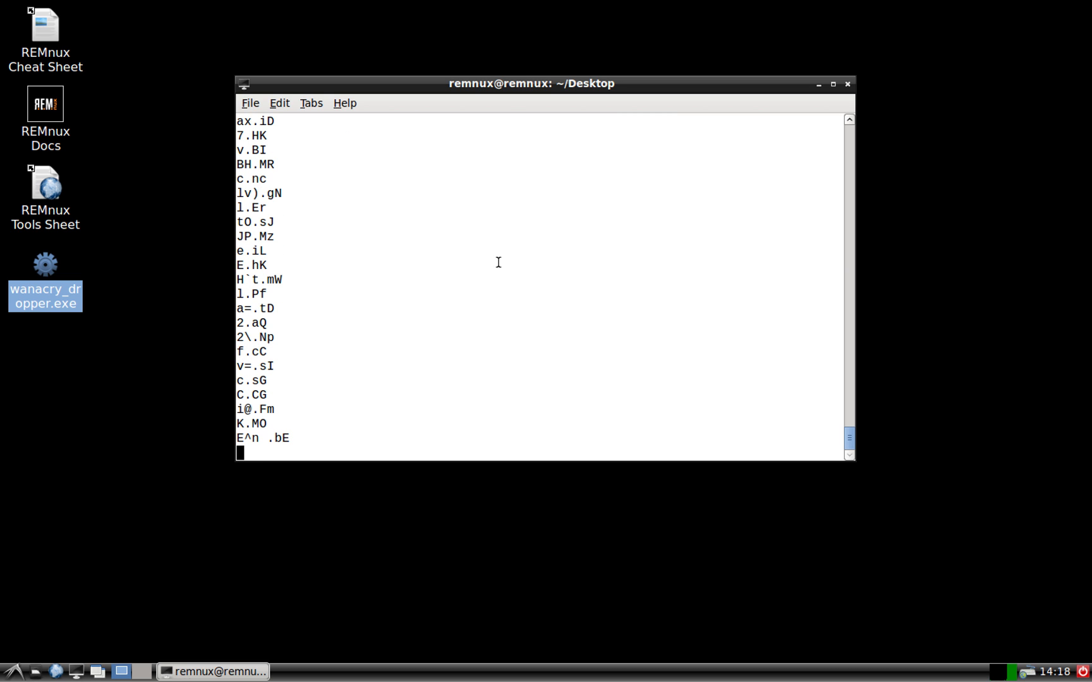
pyautogui.scroll(-3)
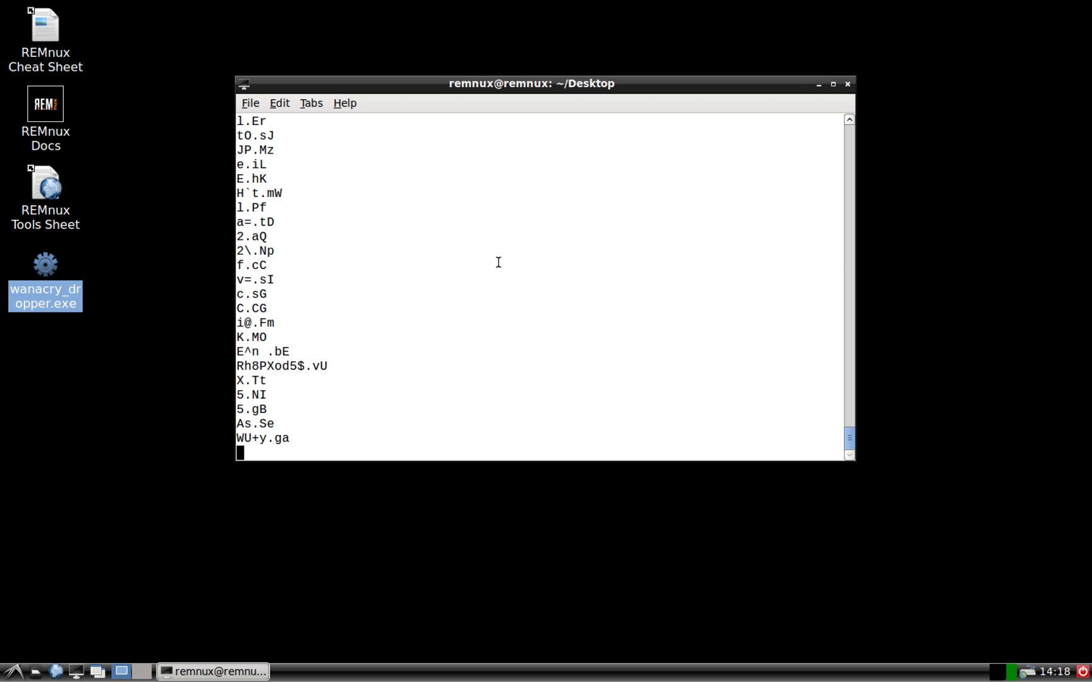
pyautogui.scroll(-3)
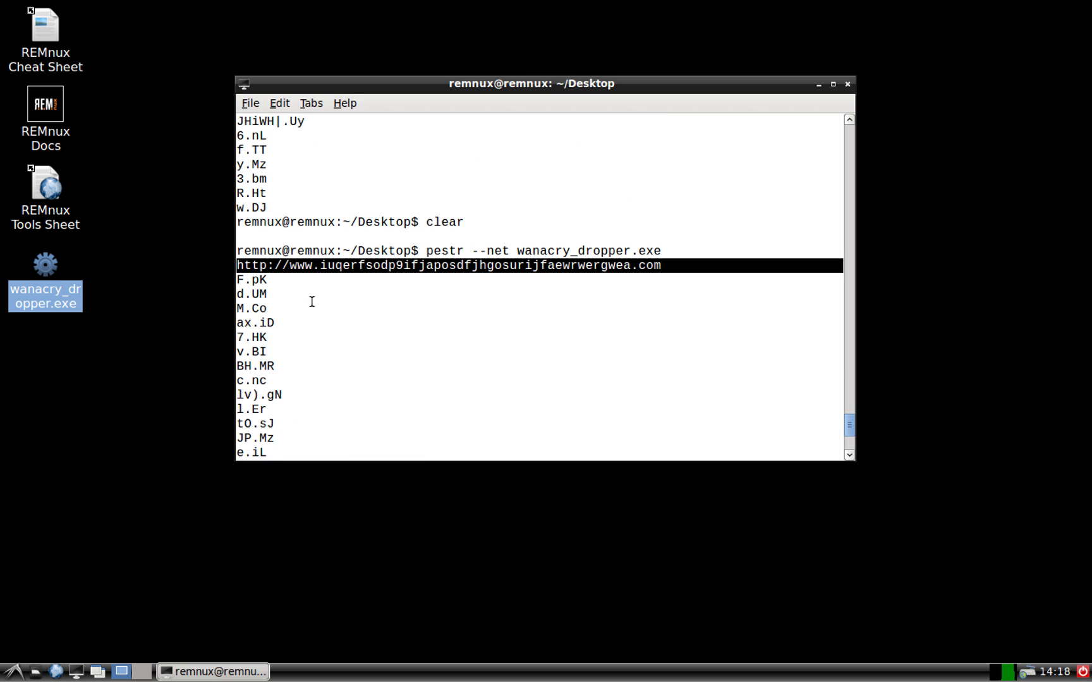
pyautogui.moveTo(376, 361)
pyautogui.write('wiresh')
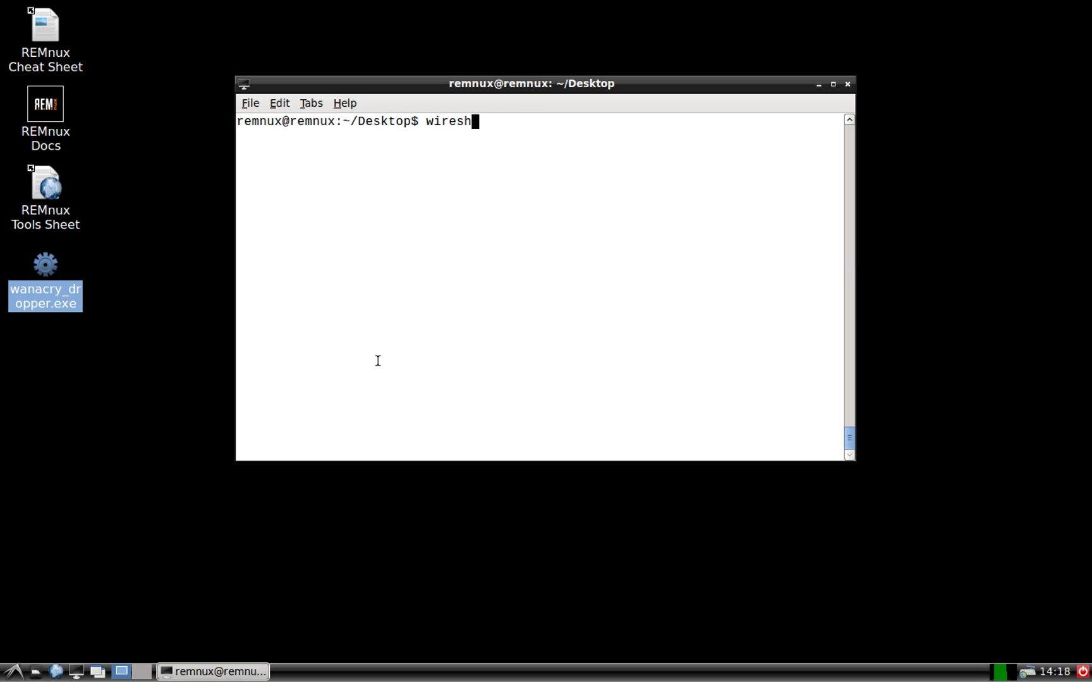
# Step: Launch Wireshark from the terminal to capture traffic on eth0
pyautogui.press('Return')
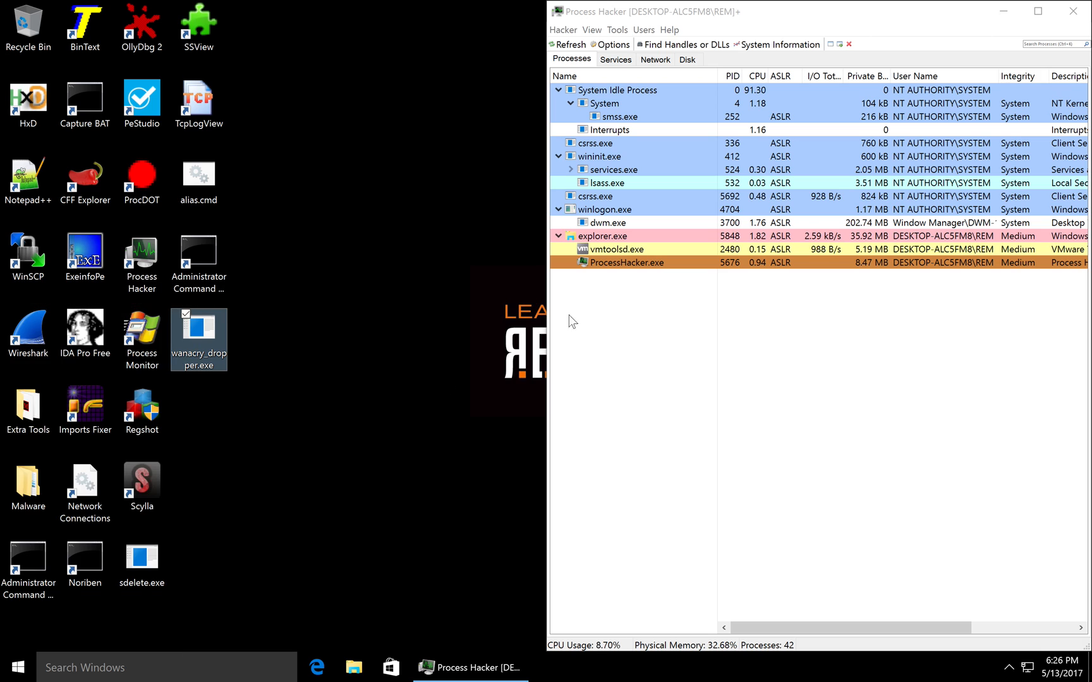
pyautogui.moveTo(616, 308)
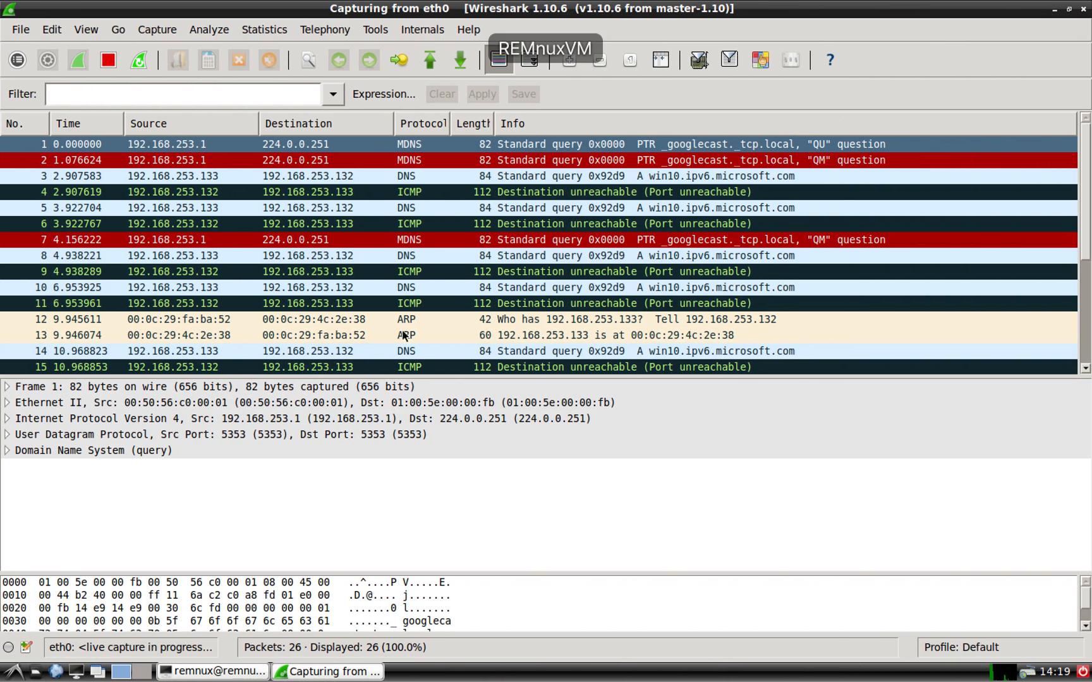
# Step: Filter the capture to dns and inspect an ICMP port-unreachable reply packet
pyautogui.scroll(-3)
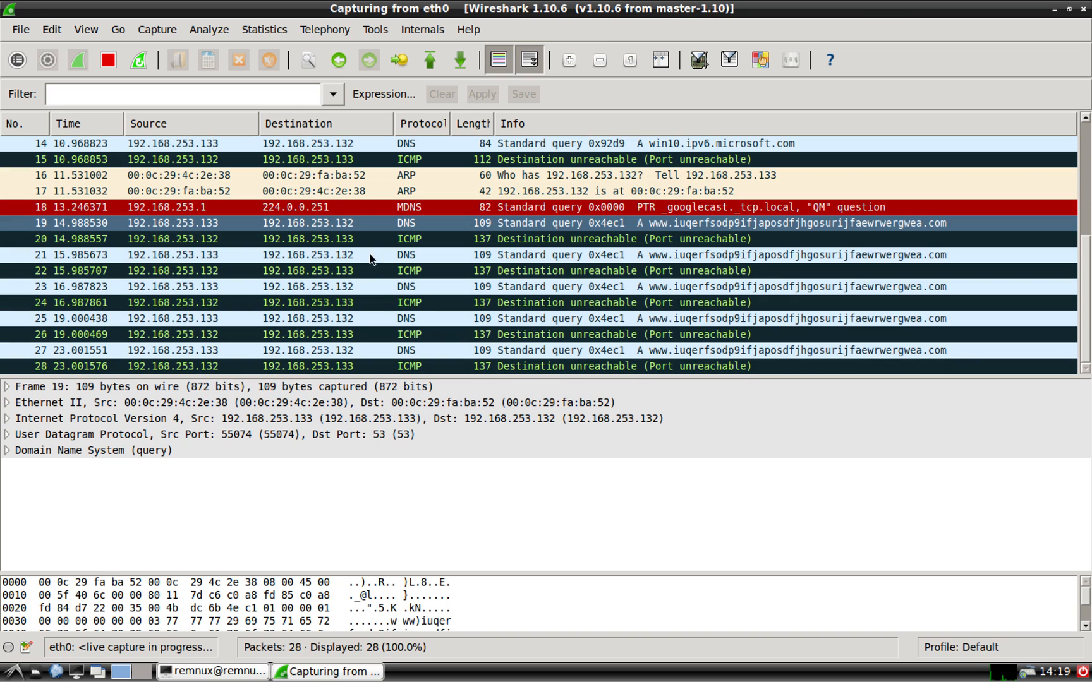
pyautogui.write('dns')
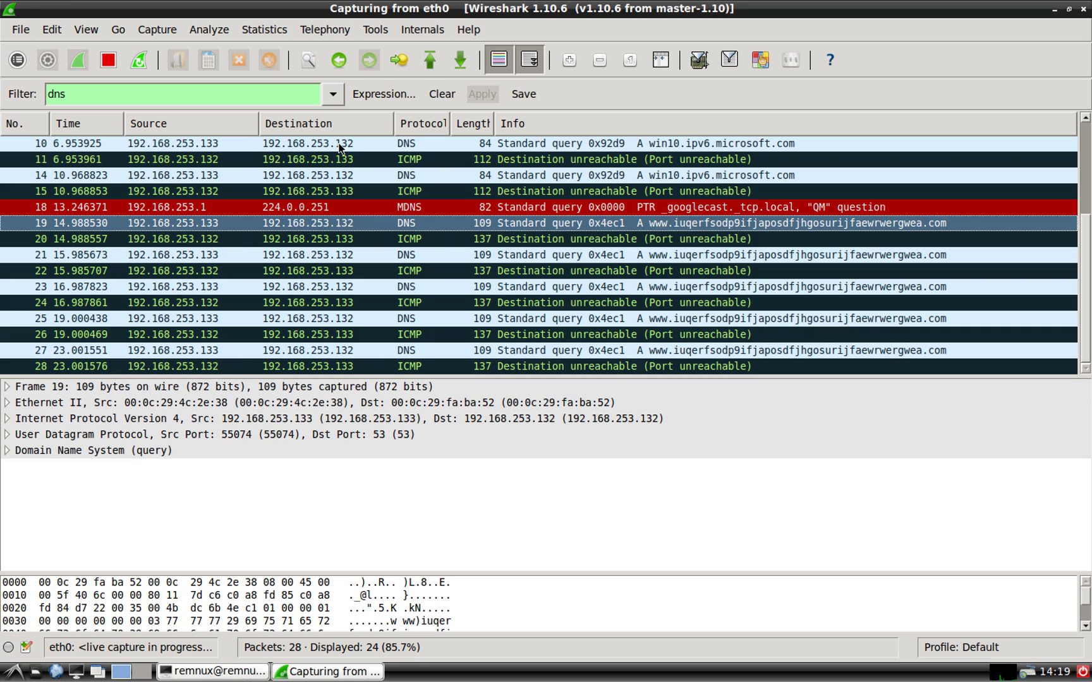
pyautogui.moveTo(487, 282)
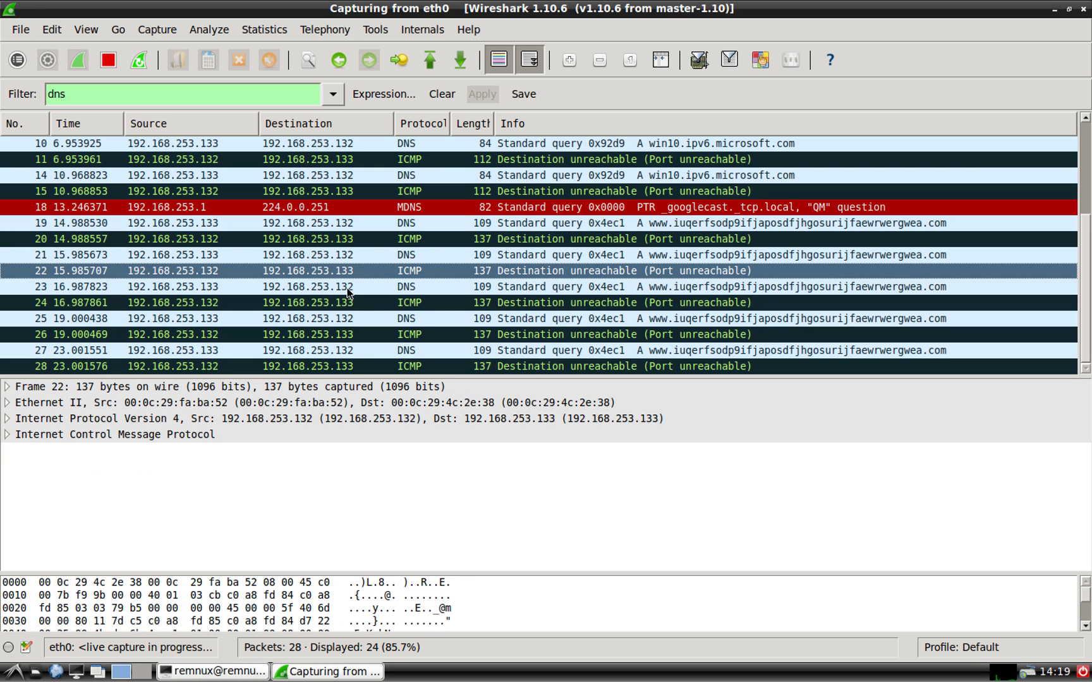
pyautogui.click(348, 286)
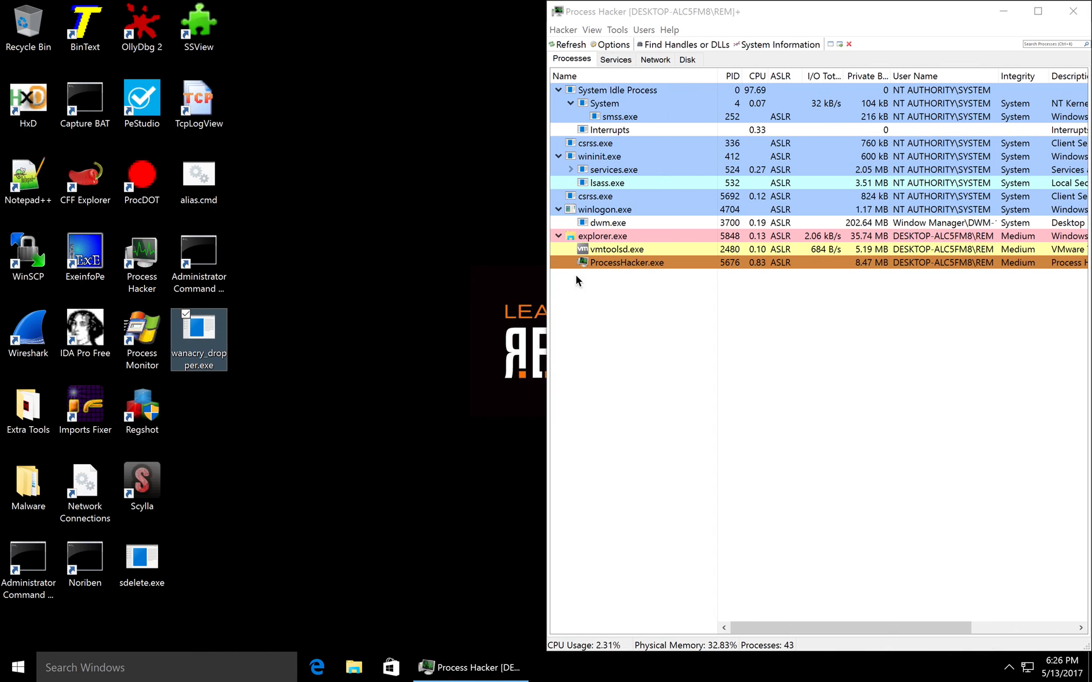
pyautogui.moveTo(630, 223)
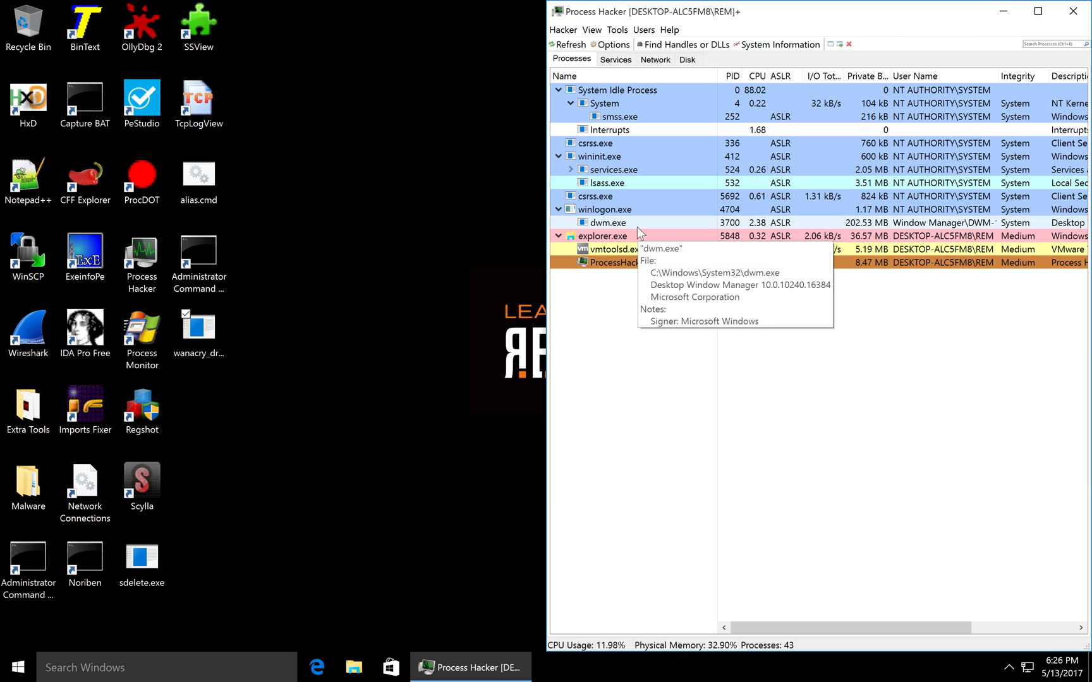
pyautogui.moveTo(630, 374)
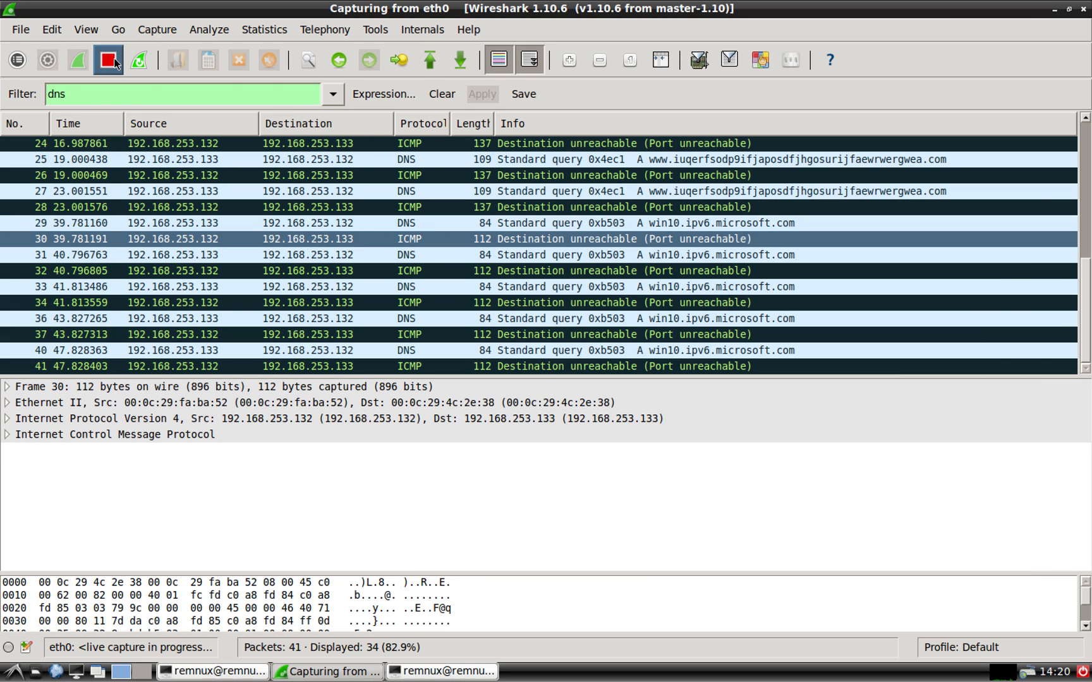
# Step: Restart the Wireshark capture without saving old packets, then open wanacry_dropper.exe
pyautogui.click(108, 60)
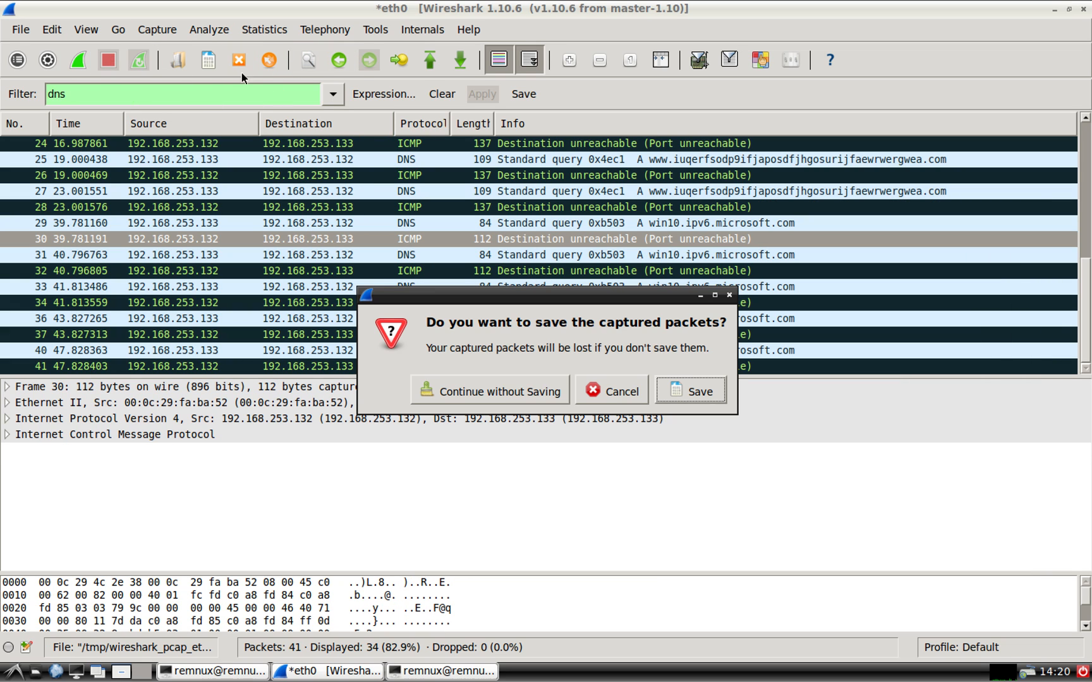
pyautogui.click(498, 391)
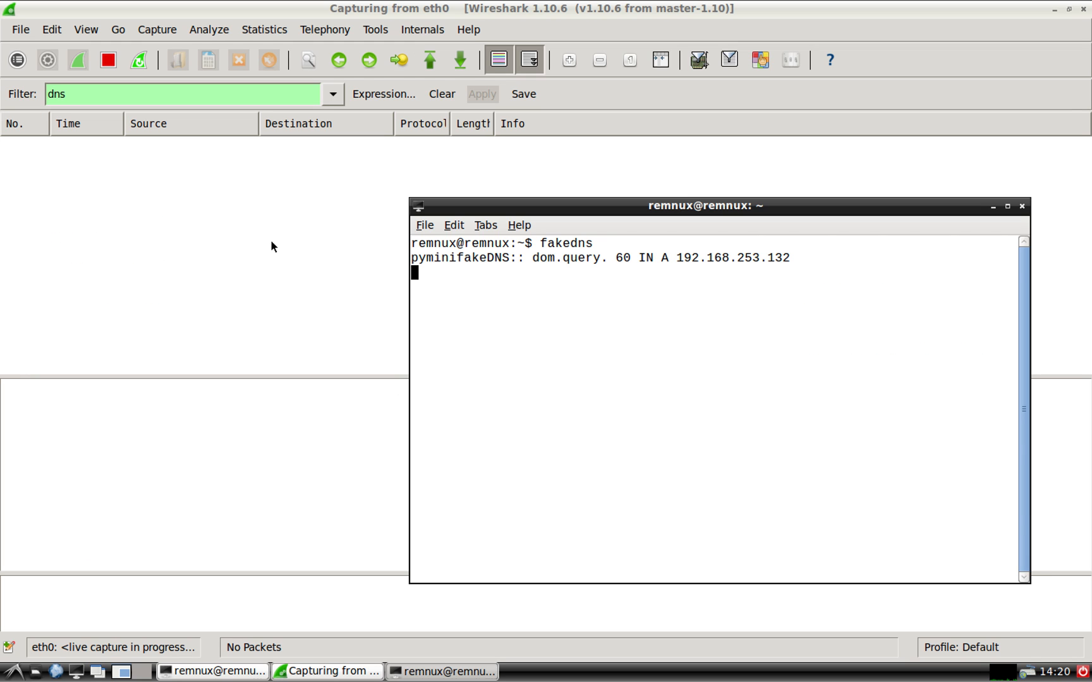
pyautogui.click(441, 94)
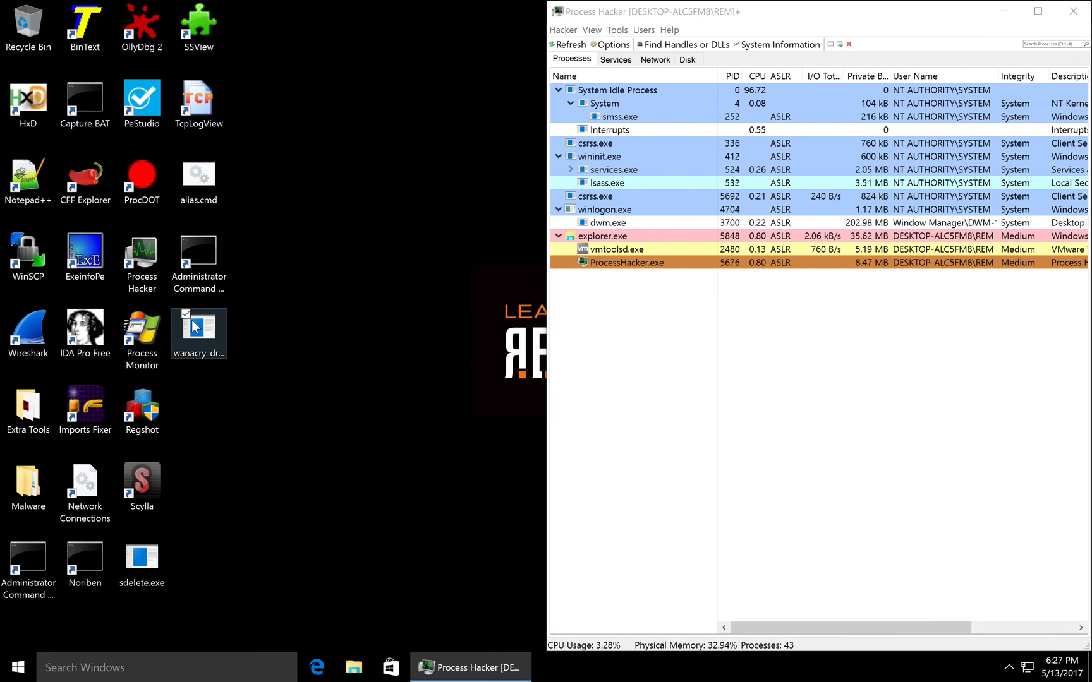
pyautogui.doubleClick(198, 332)
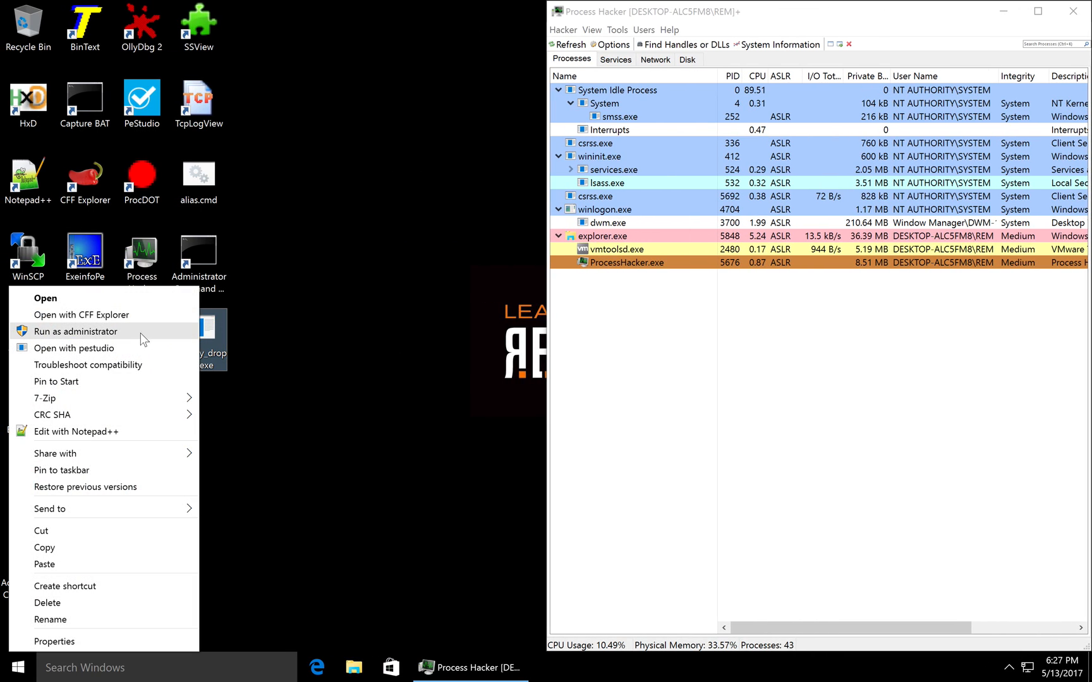
# Step: Run wanacry_dropper.exe as administrator so it spawns tasksche.exe
pyautogui.click(76, 330)
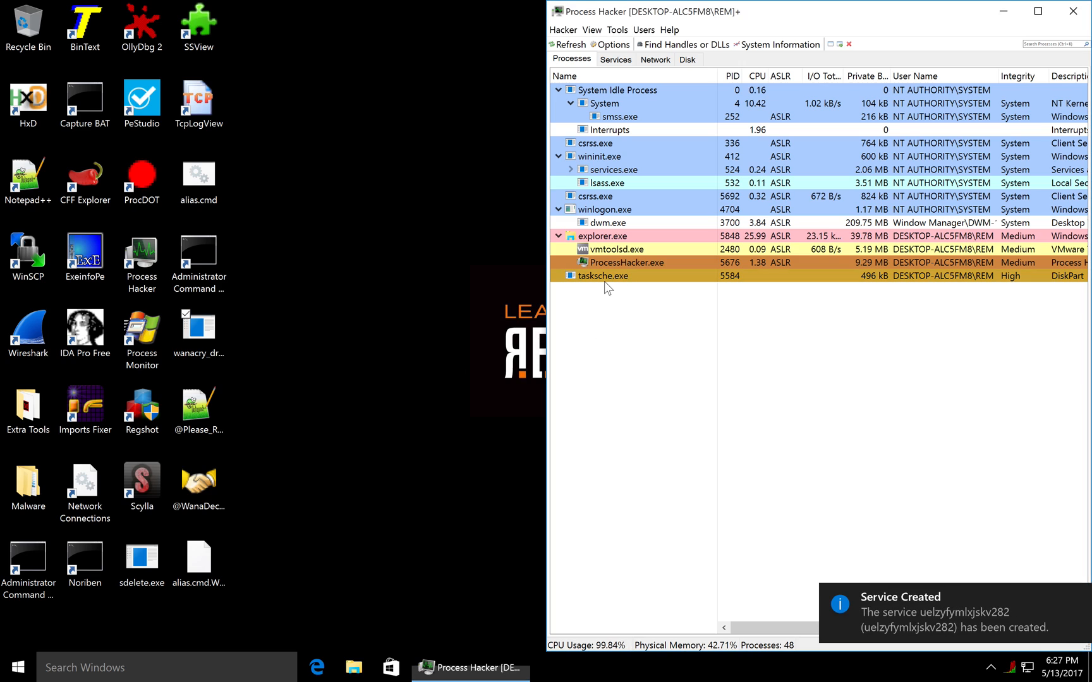
pyautogui.moveTo(424, 469)
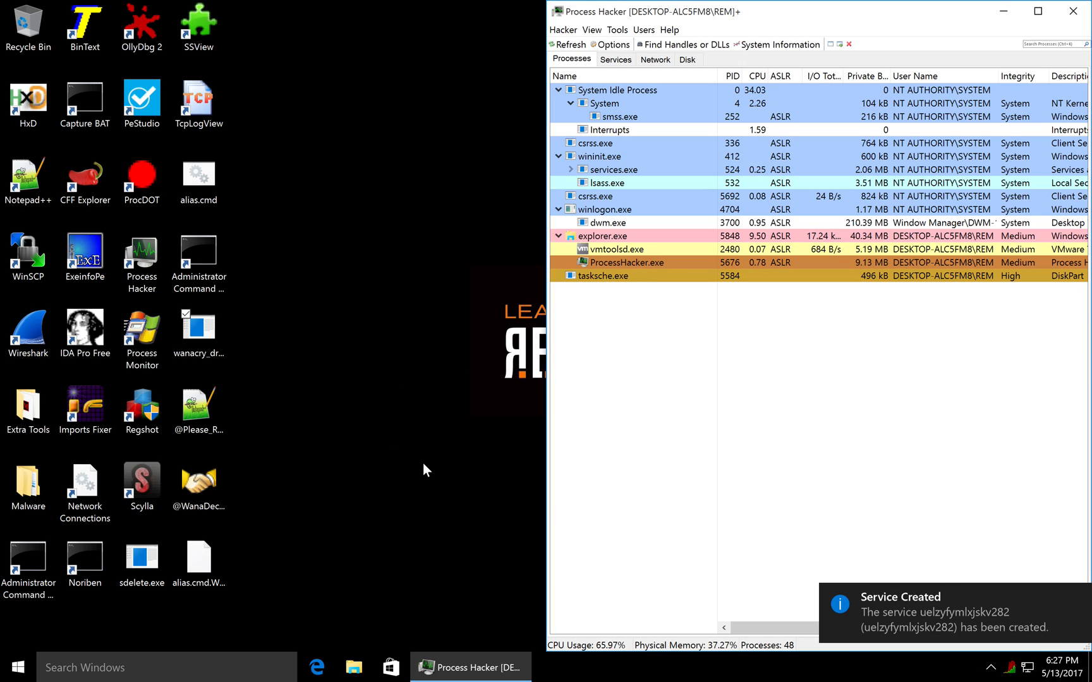
pyautogui.moveTo(450, 229)
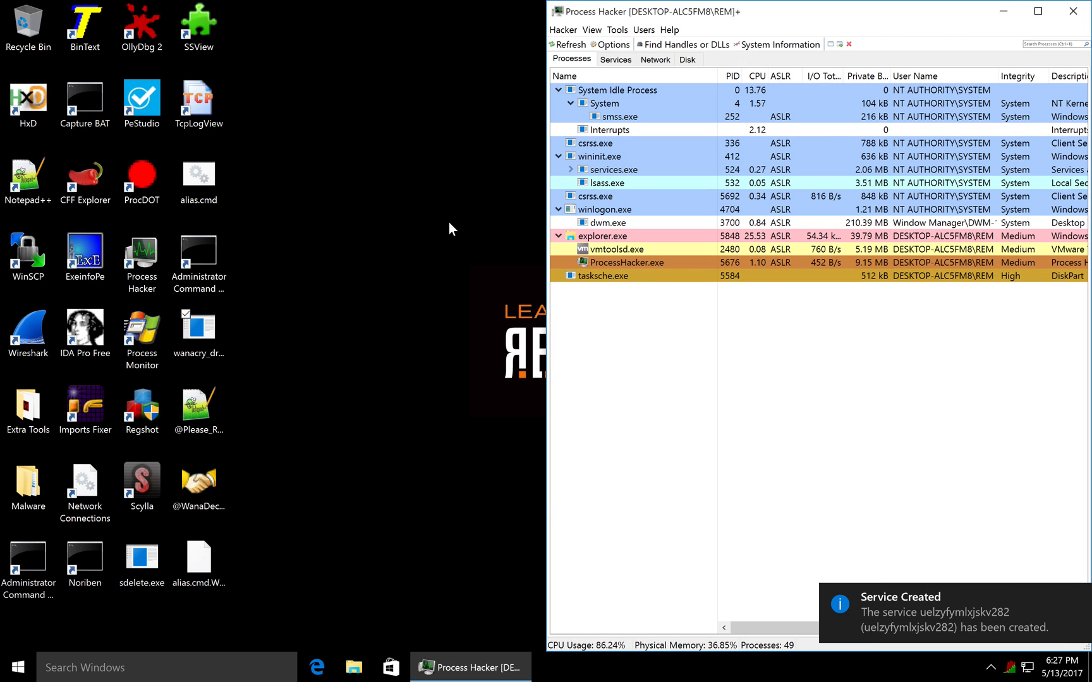
pyautogui.moveTo(429, 311)
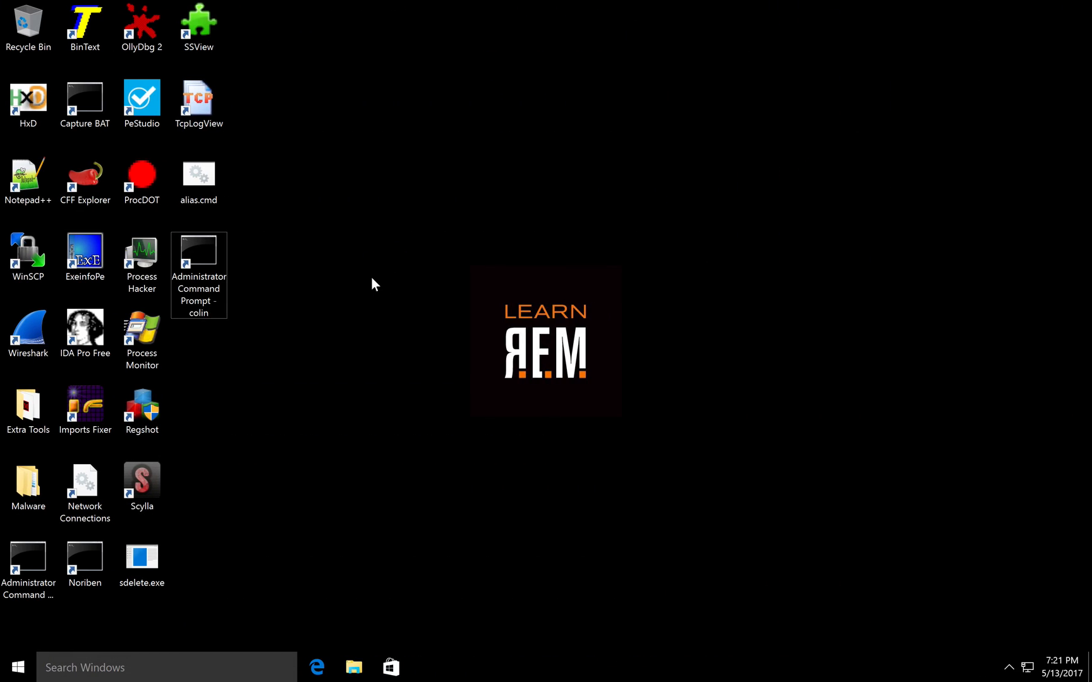
pyautogui.moveTo(415, 327)
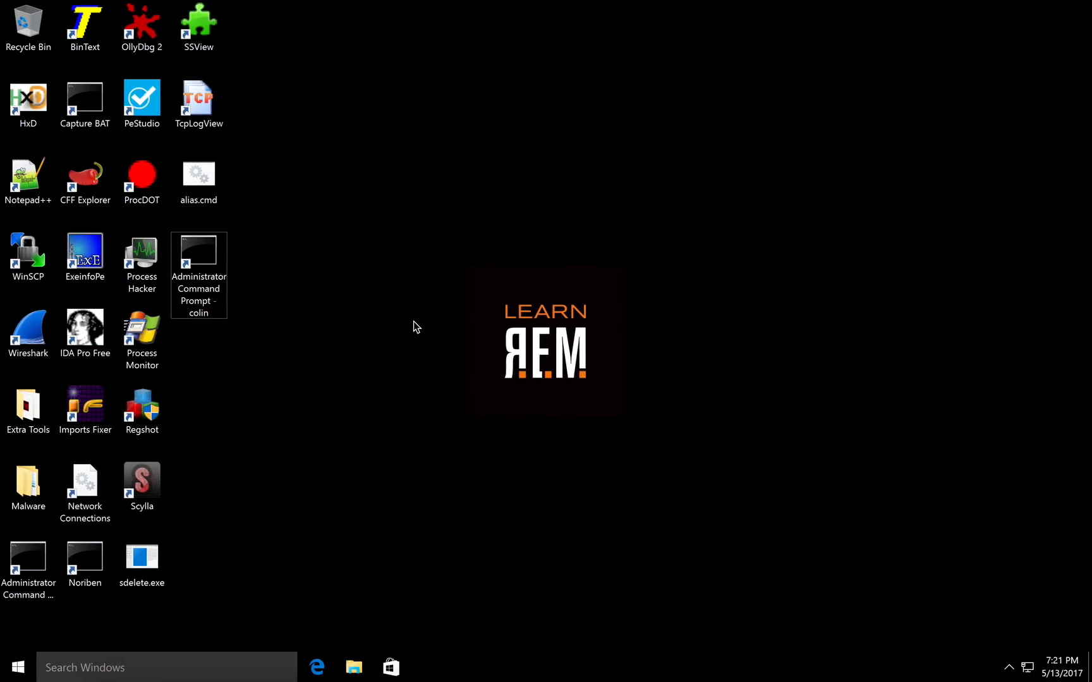
# Step: Paste the dropper sample onto the desktop and open it
pyautogui.rightClick(414, 326)
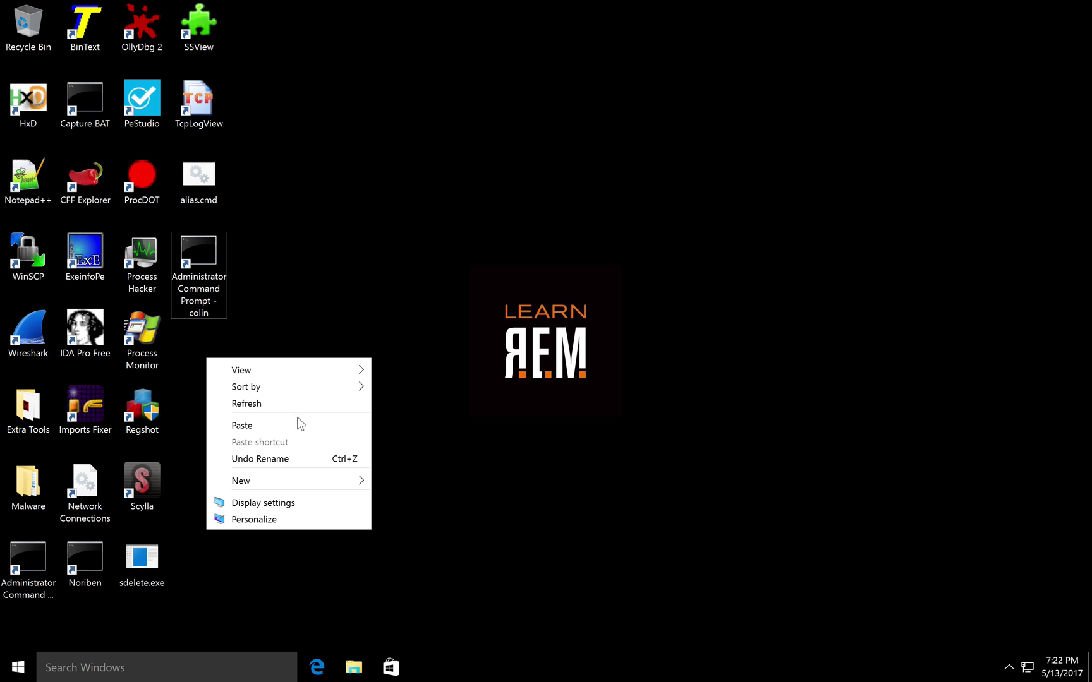
pyautogui.click(241, 425)
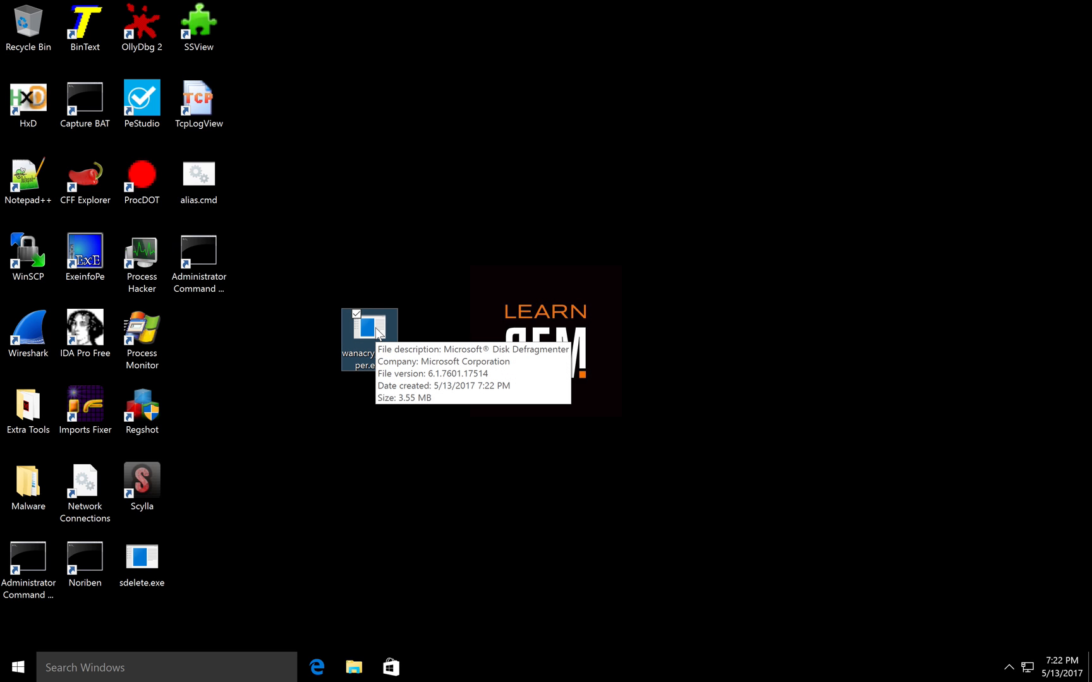
pyautogui.doubleClick(368, 334)
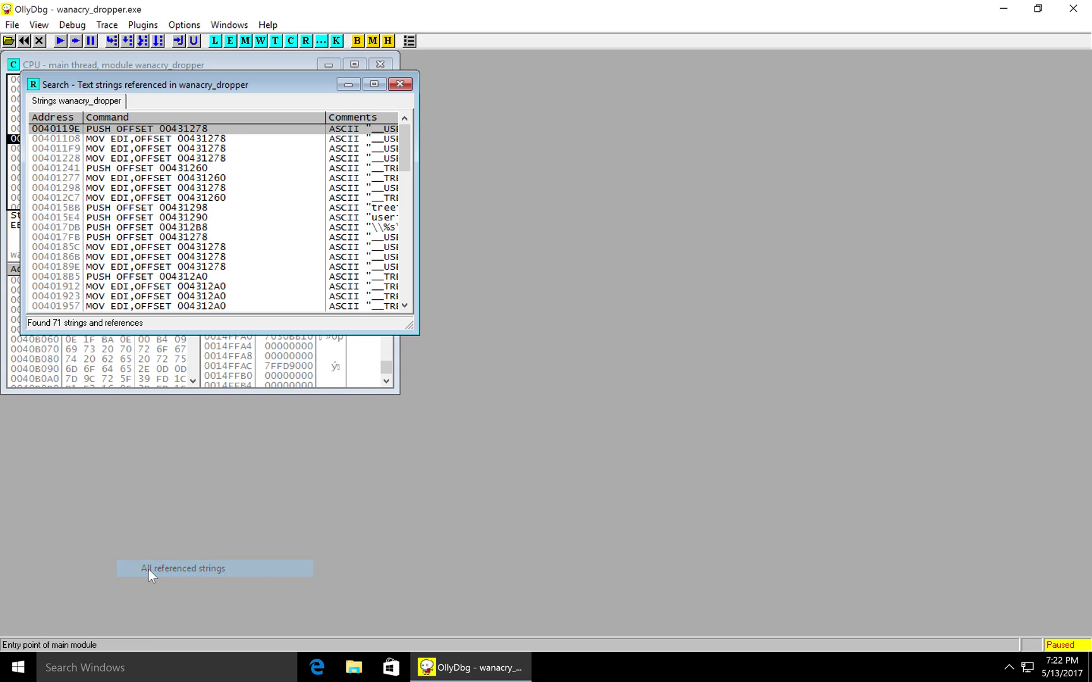
# Step: Scroll the referenced text strings to the bottom and select the kill-switch URL at 0040814A
pyautogui.click(373, 84)
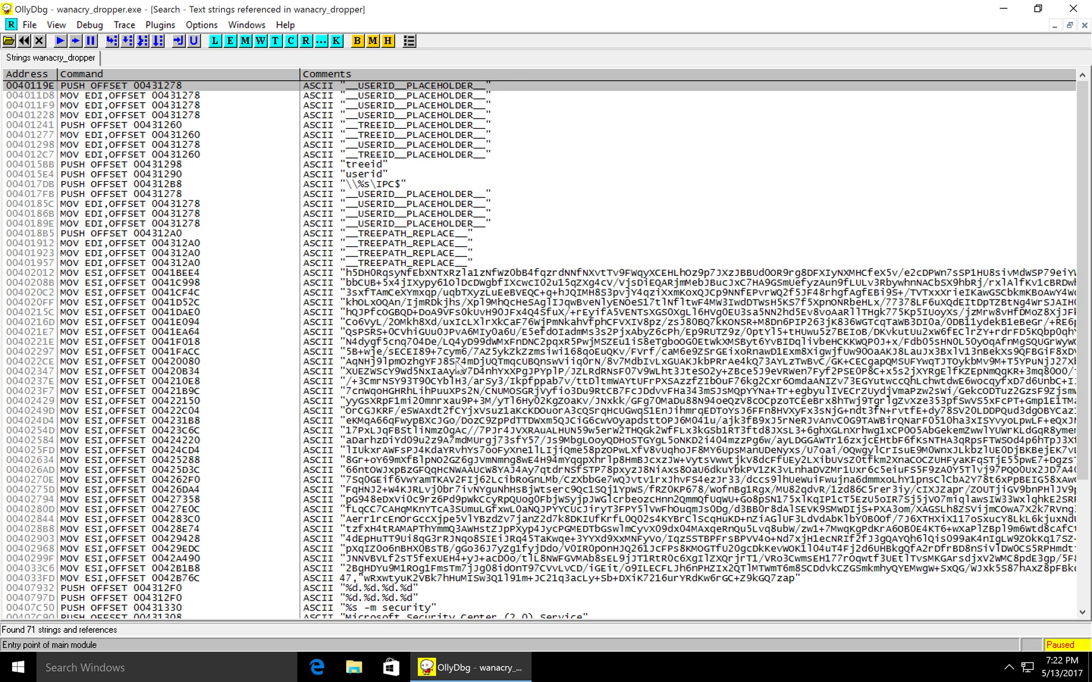
pyautogui.scroll(-3)
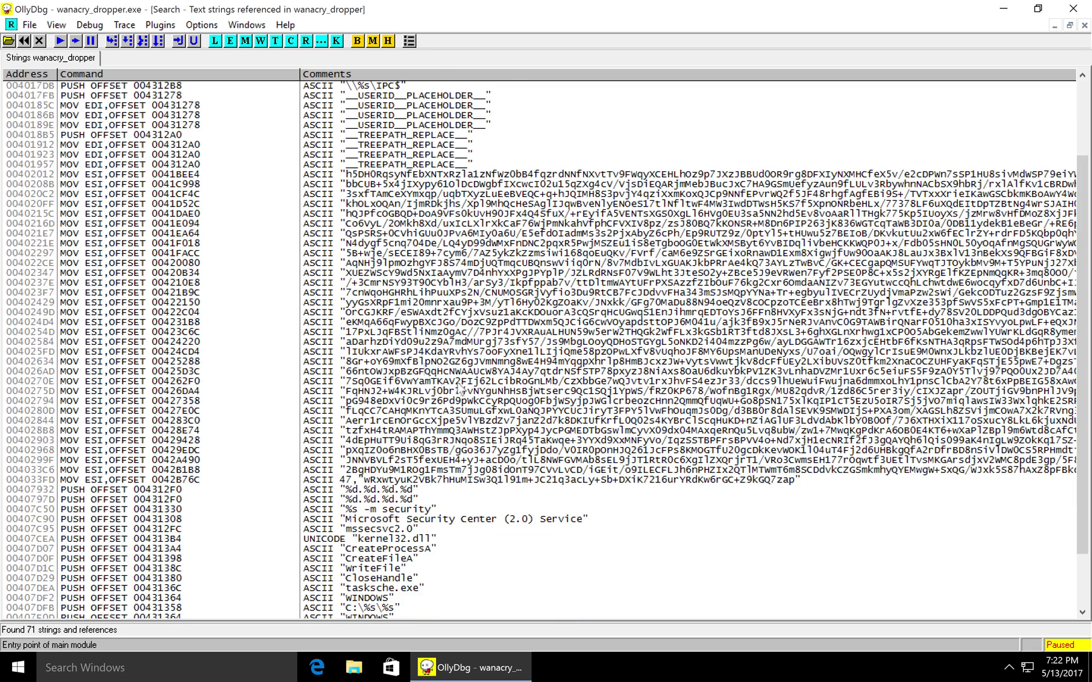
pyautogui.scroll(-3)
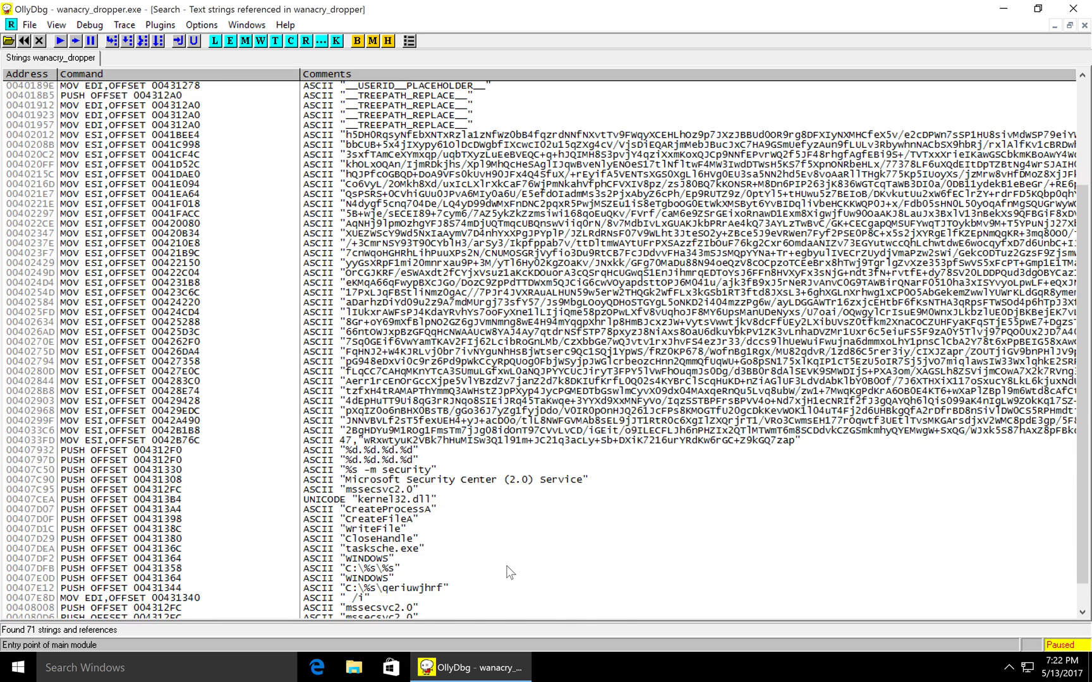
pyautogui.scroll(-3)
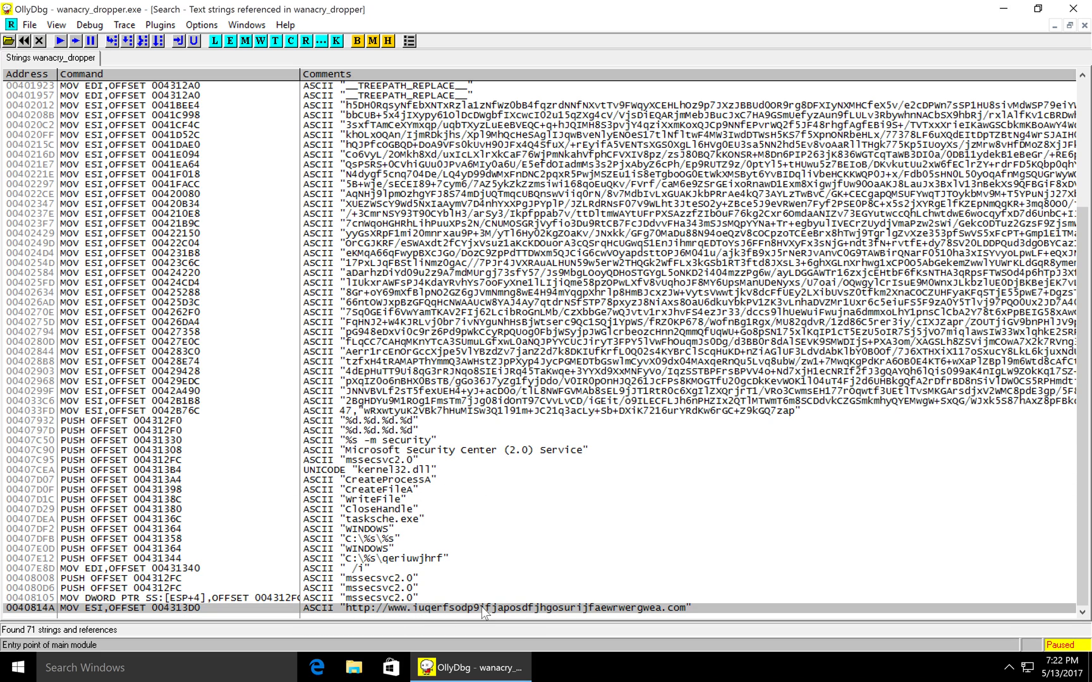
pyautogui.moveTo(657, 550)
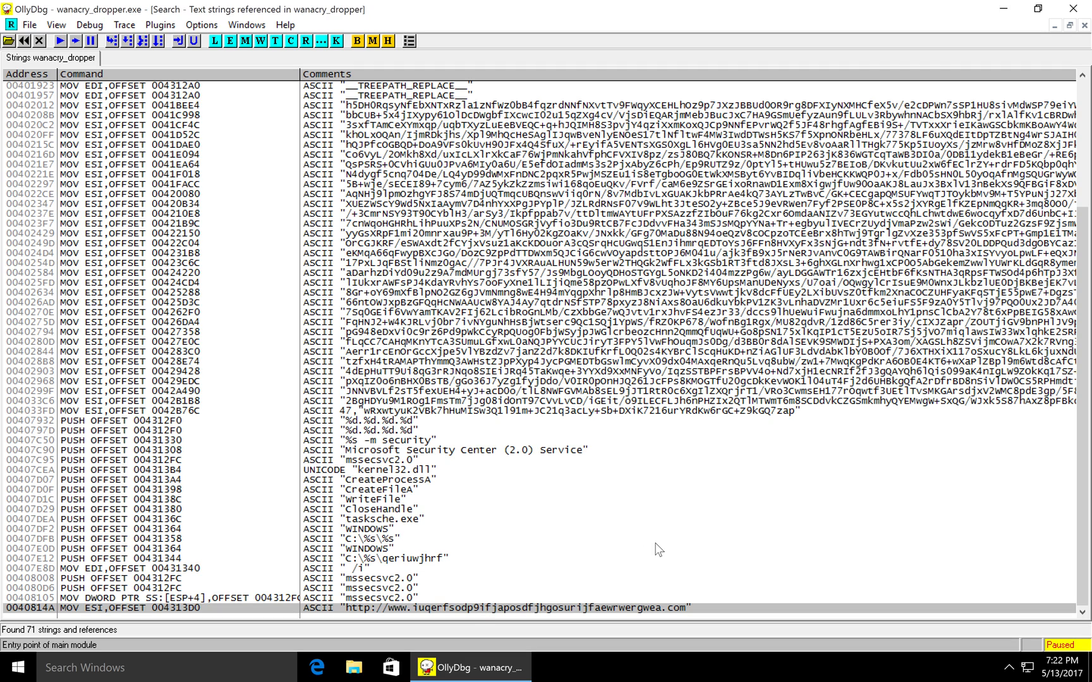
pyautogui.click(28, 613)
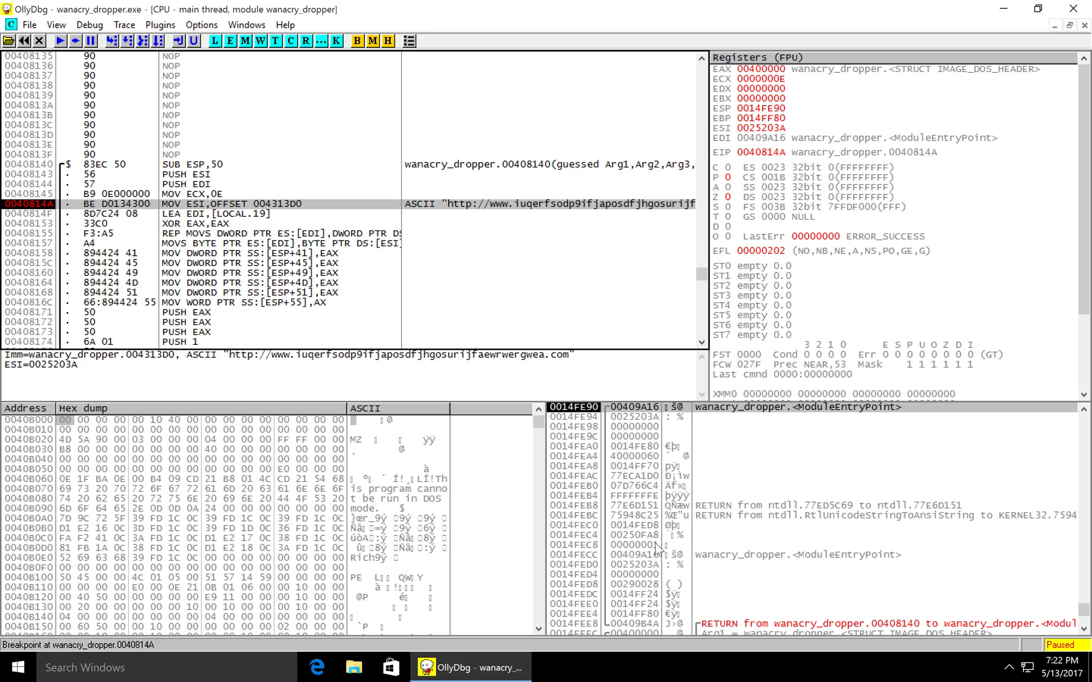
# Step: Select the CALL InternetOpenA line and scroll down past the InternetOpenUrlA call
pyautogui.scroll(-3)
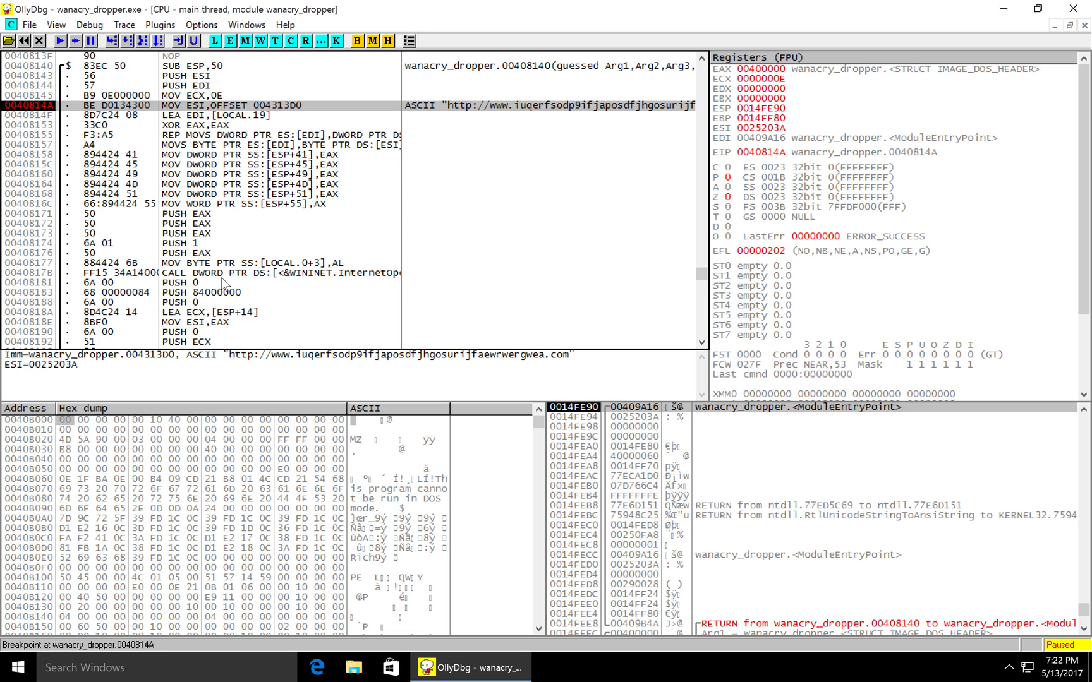
pyautogui.click(209, 272)
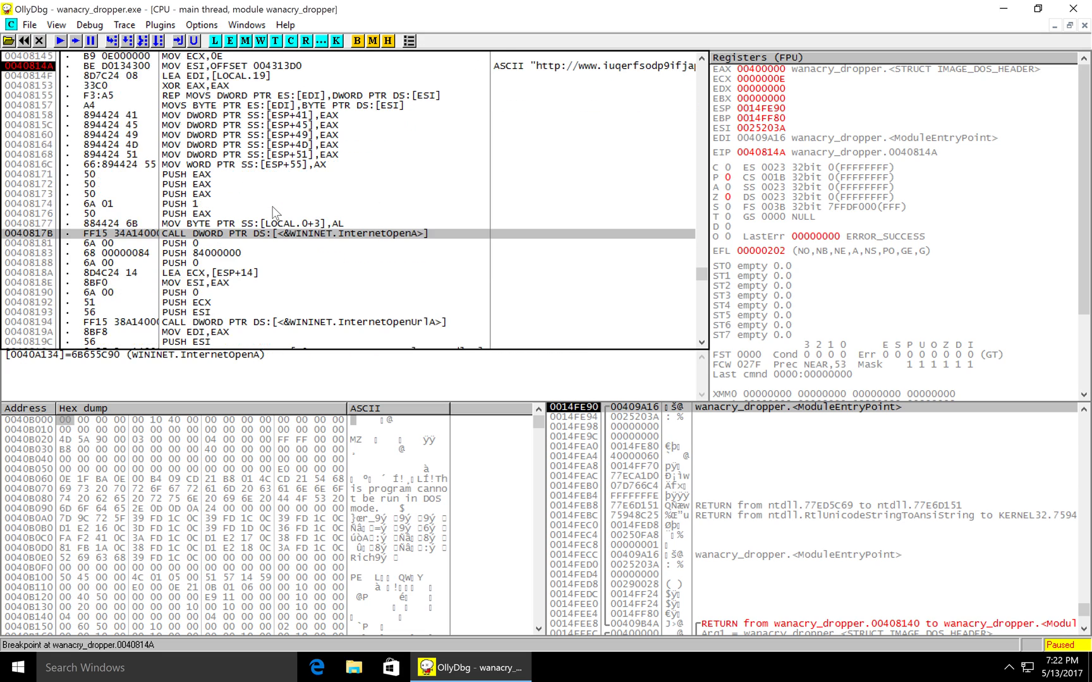
pyautogui.scroll(-3)
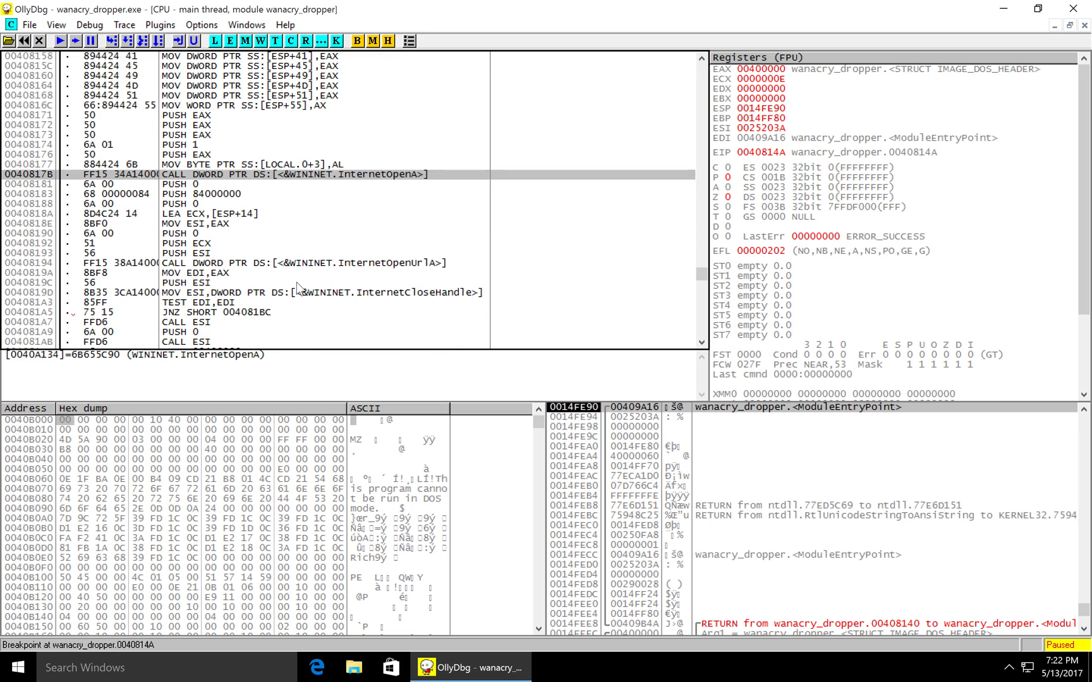
pyautogui.scroll(-3)
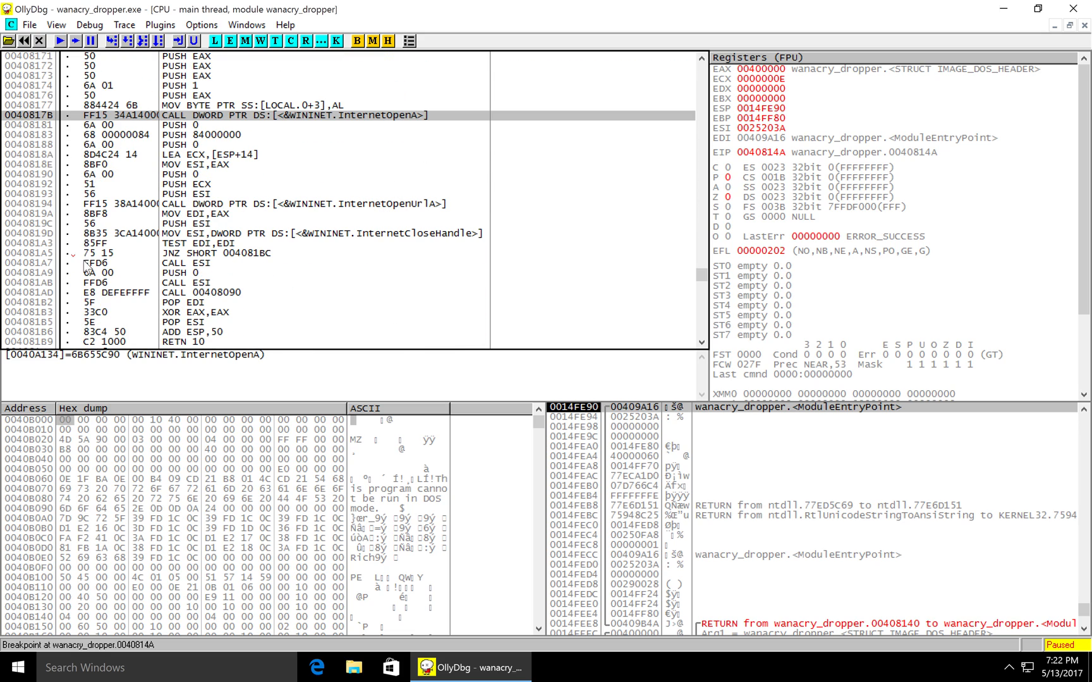
pyautogui.moveTo(304, 129)
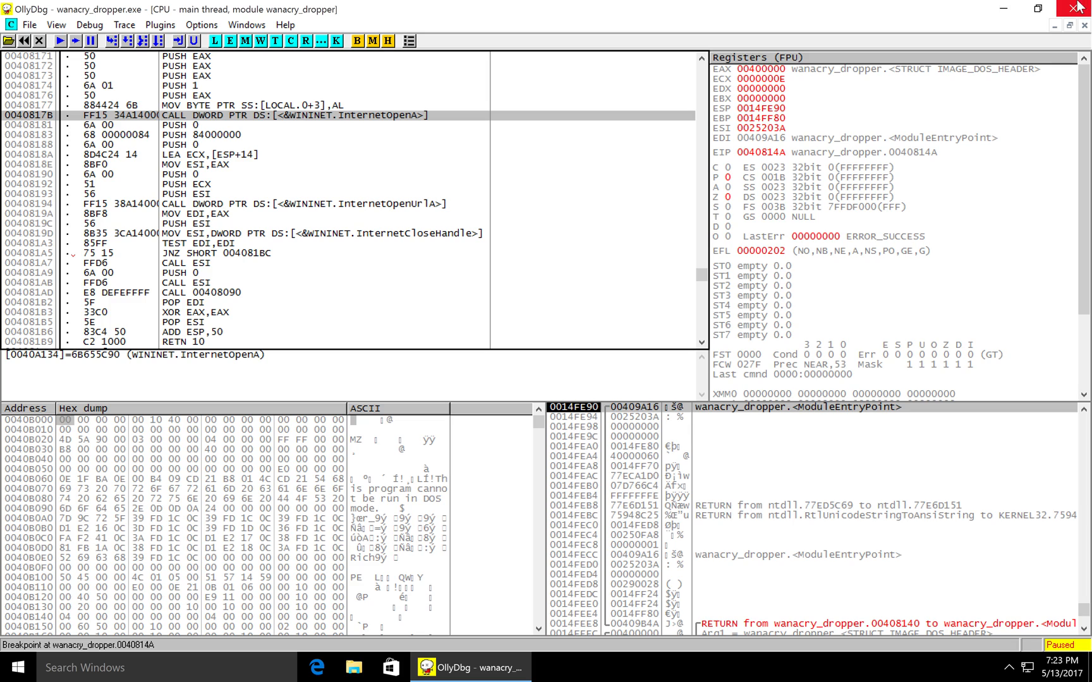
# Step: Close OllyDbg and load wanacry_dropper.exe into IDA Pro Free as a PE executable
pyautogui.click(1052, 26)
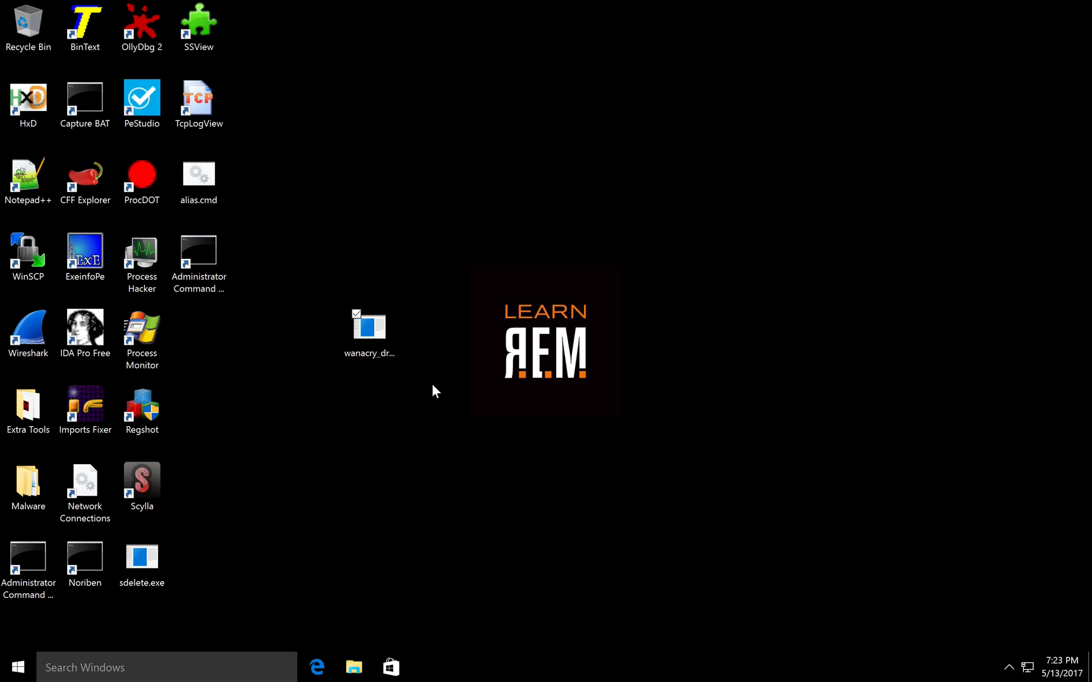
pyautogui.click(369, 336)
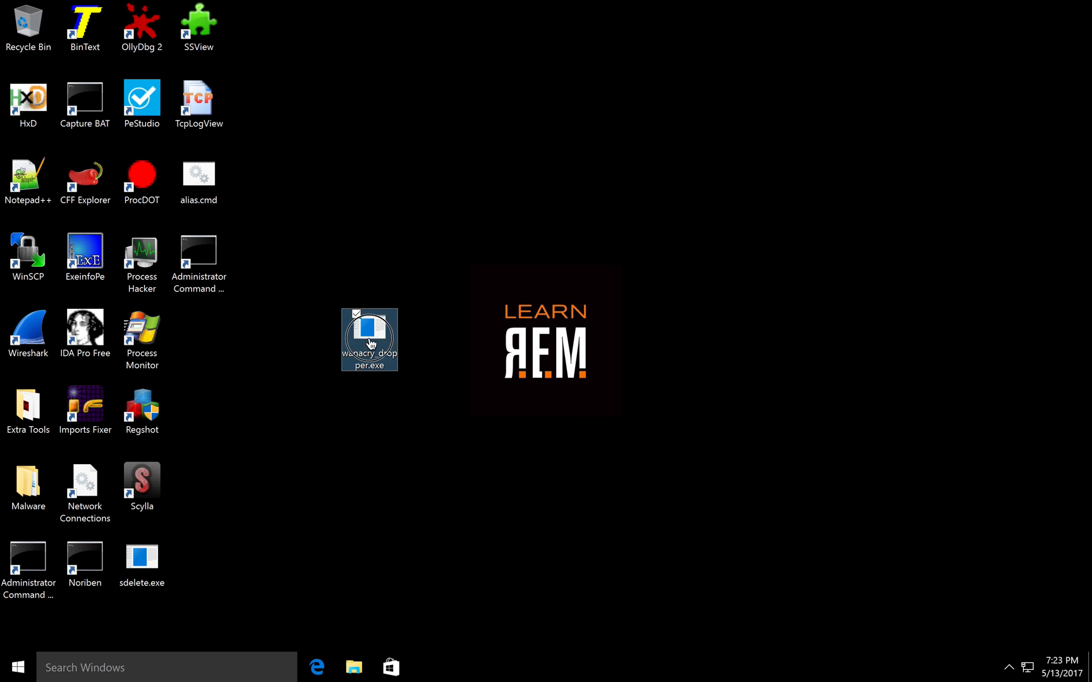
pyautogui.doubleClick(84, 328)
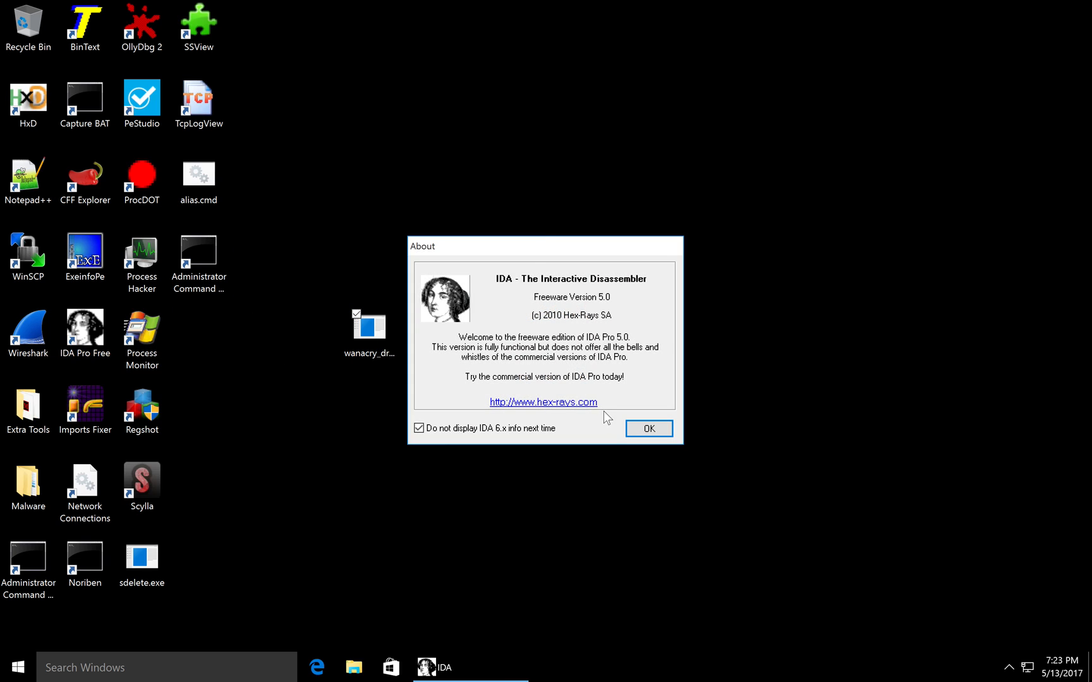
pyautogui.click(648, 429)
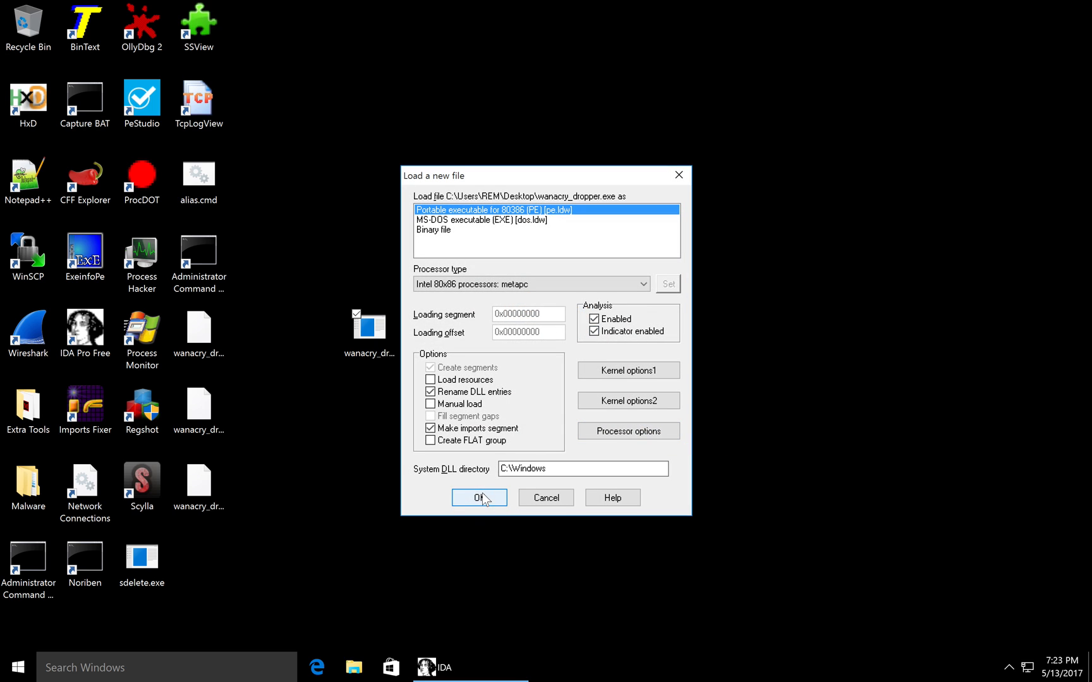
pyautogui.click(478, 497)
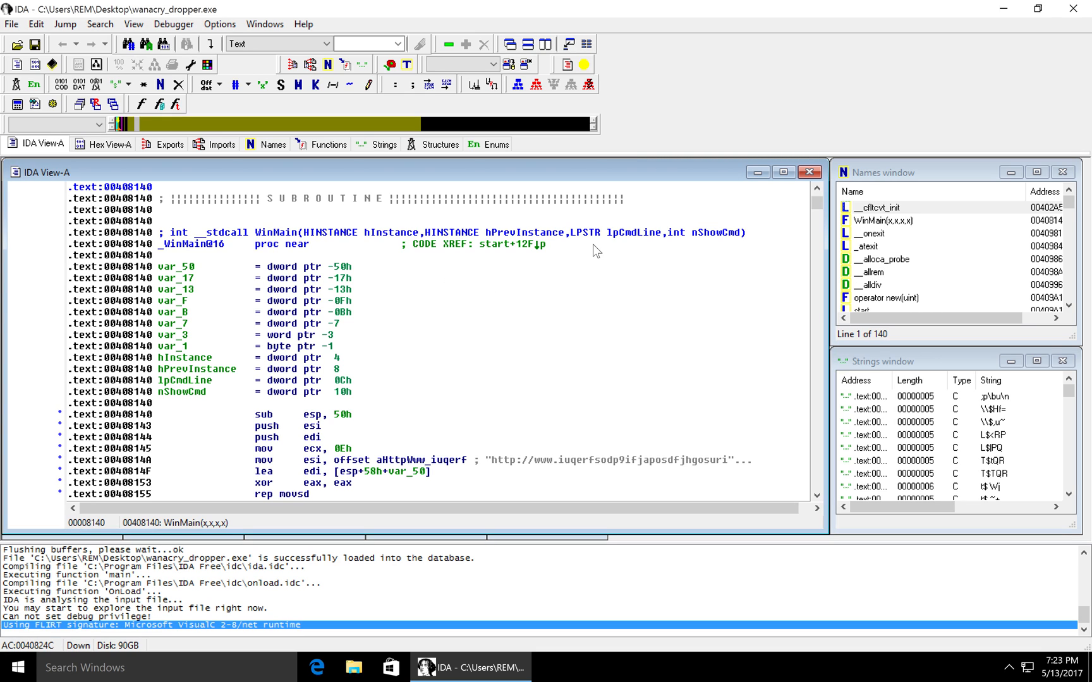
# Step: Highlight the aHttpWww_iuqerf offset in WinMain and scroll to the InternetOpenA argument pushes
pyautogui.click(500, 460)
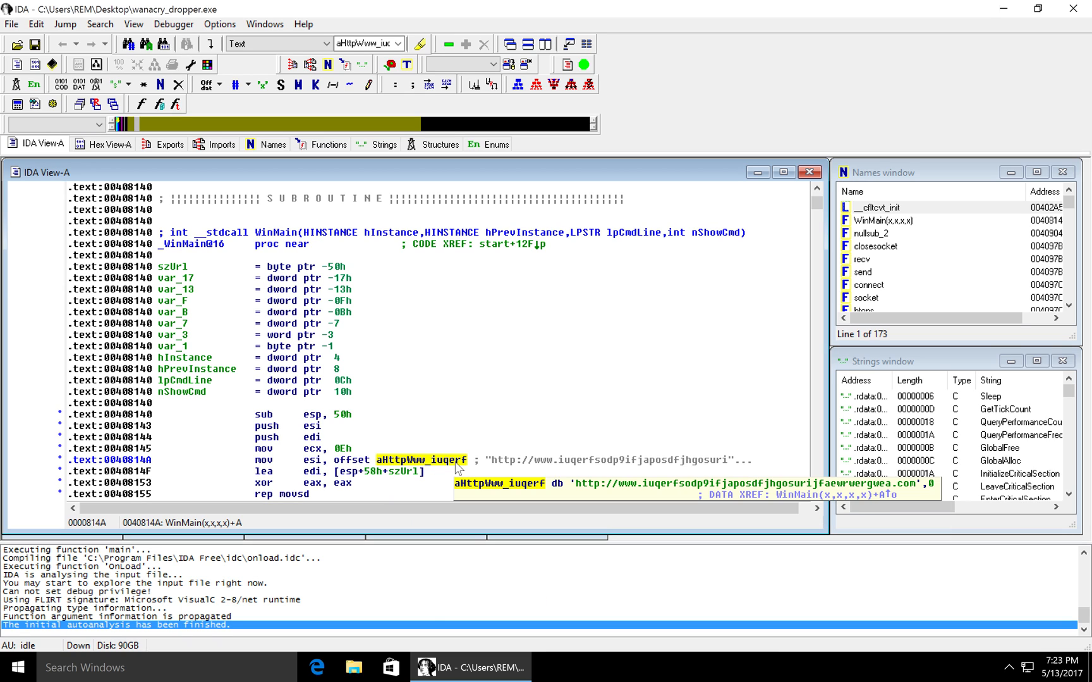
pyautogui.moveTo(491, 472)
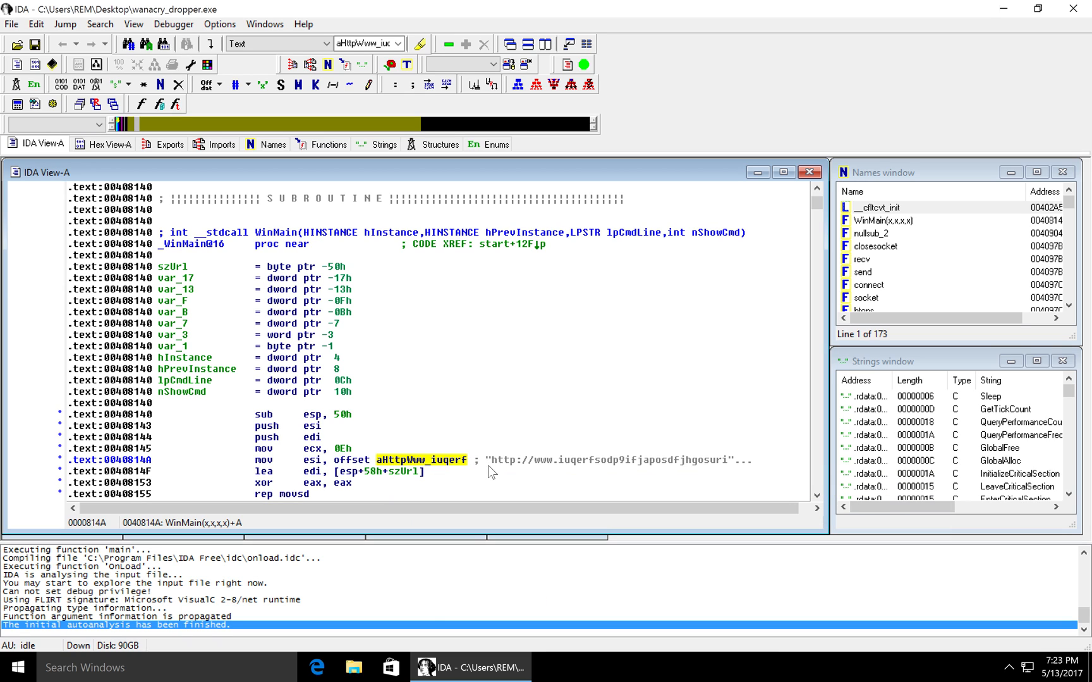
pyautogui.scroll(-3)
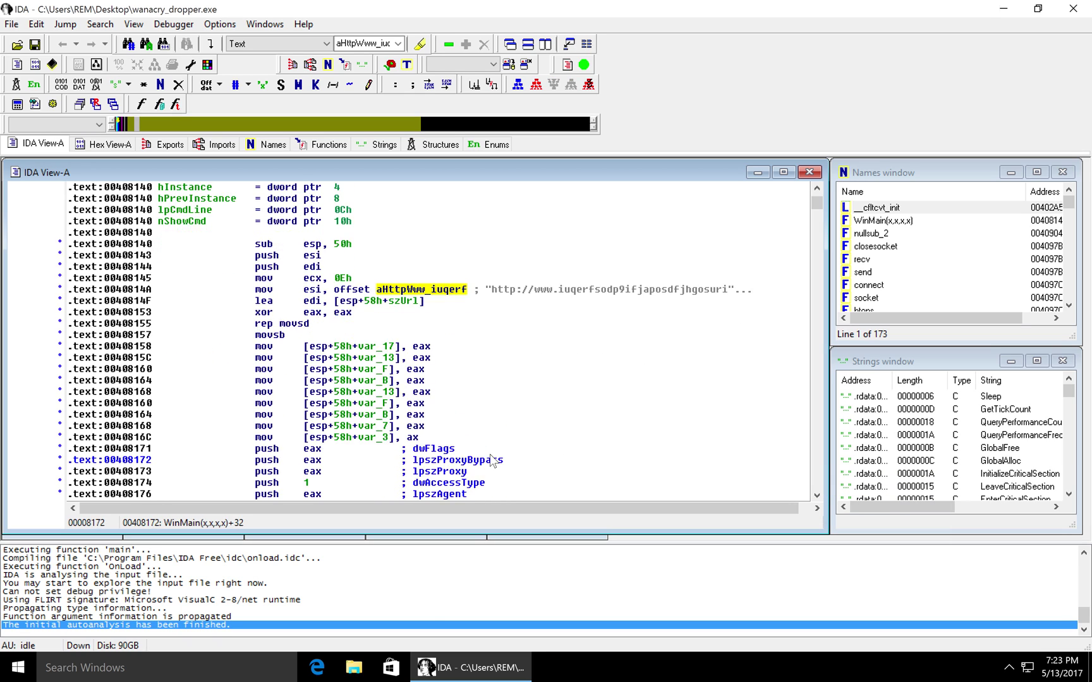
pyautogui.scroll(-3)
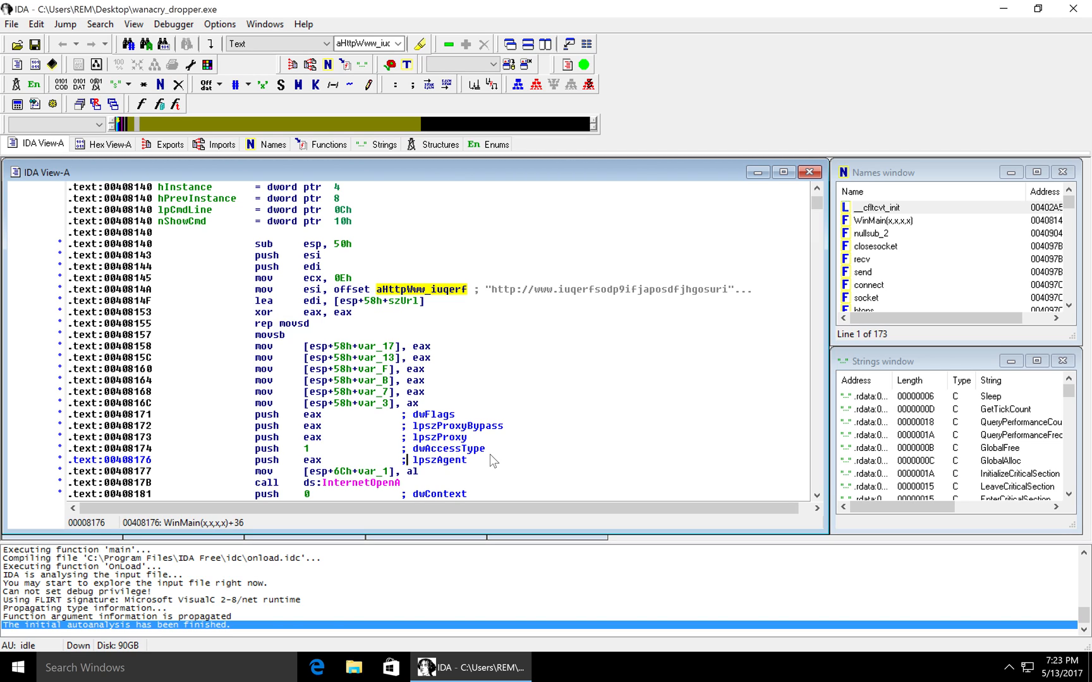
pyautogui.moveTo(535, 336)
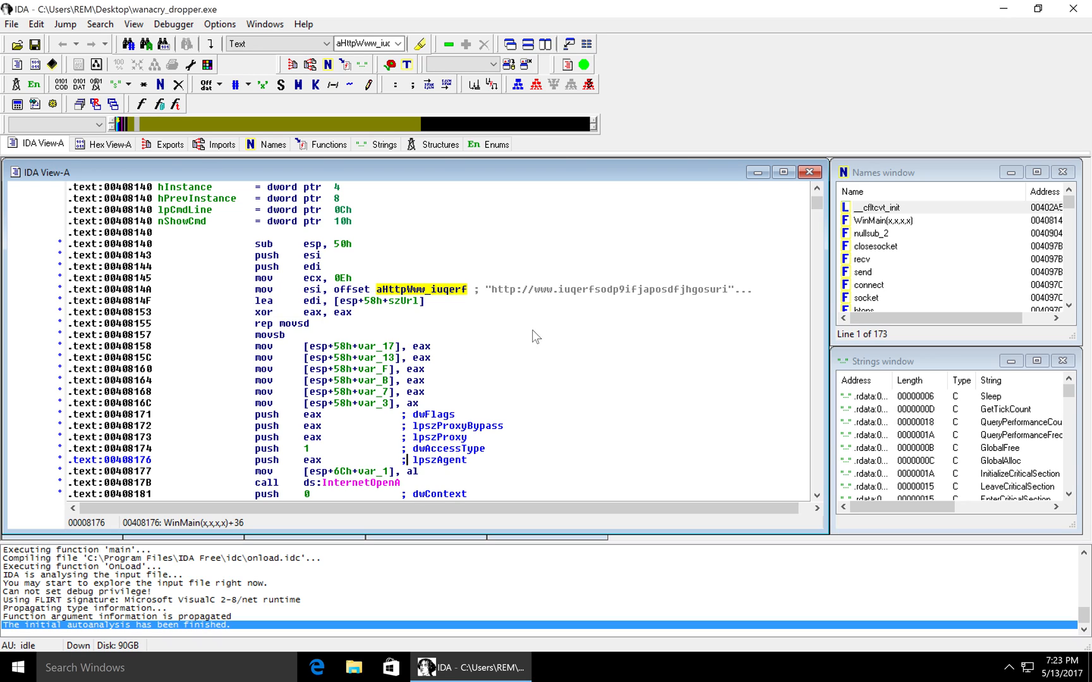
pyautogui.moveTo(350, 352)
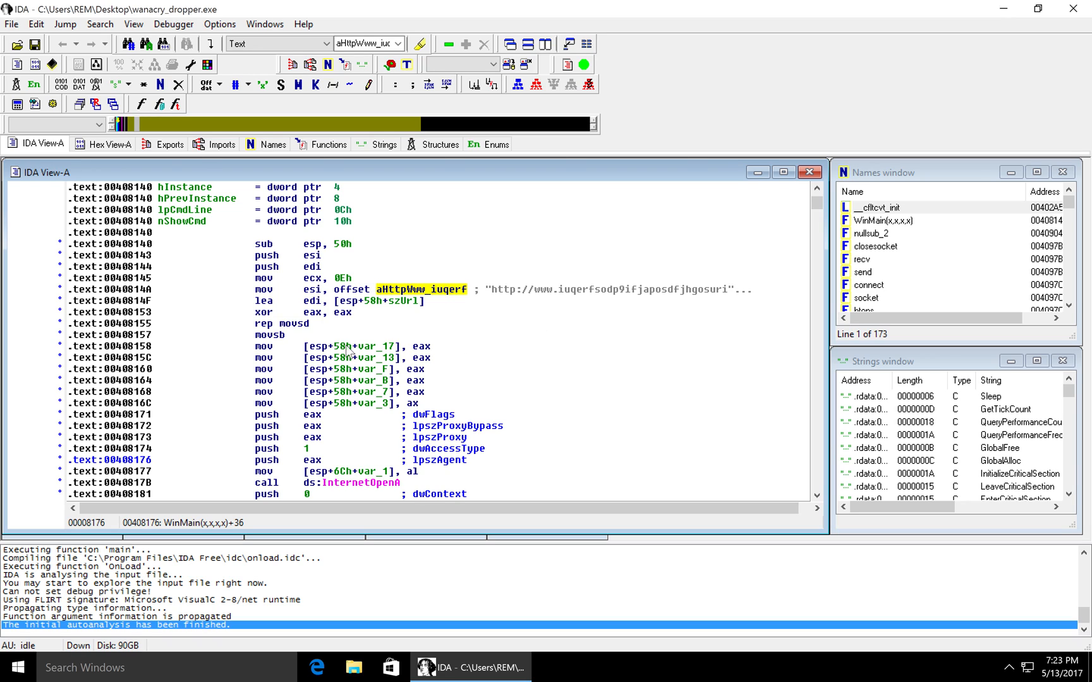
# Step: Scroll past InternetOpenUrlA and highlight edi and the sub_408090 call
pyautogui.scroll(-3)
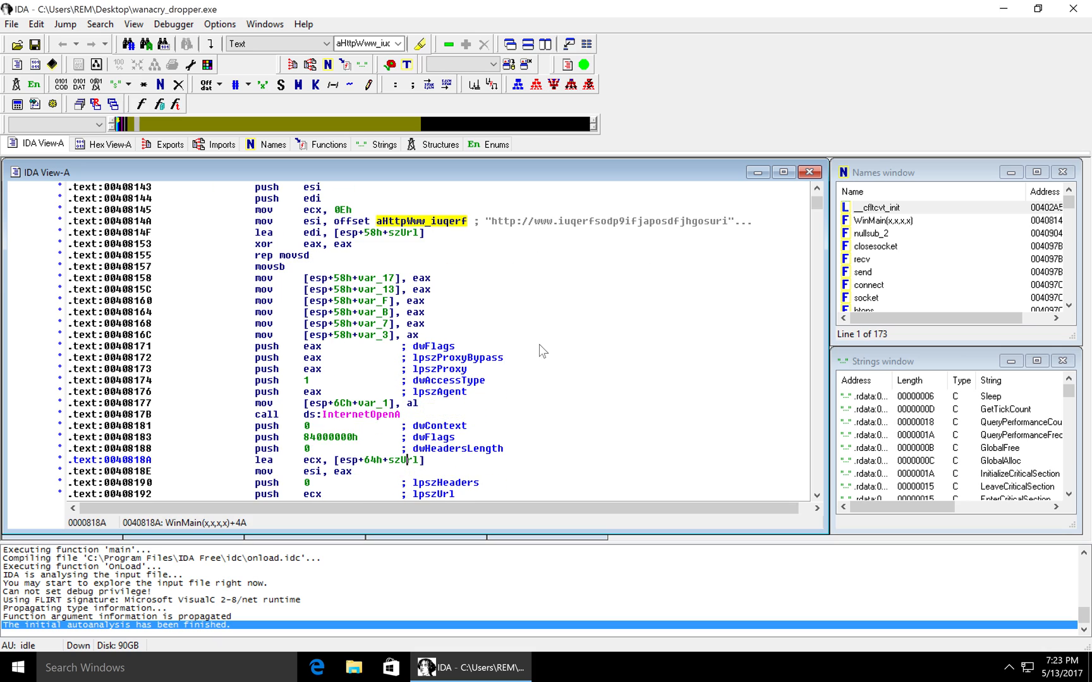
pyautogui.scroll(-3)
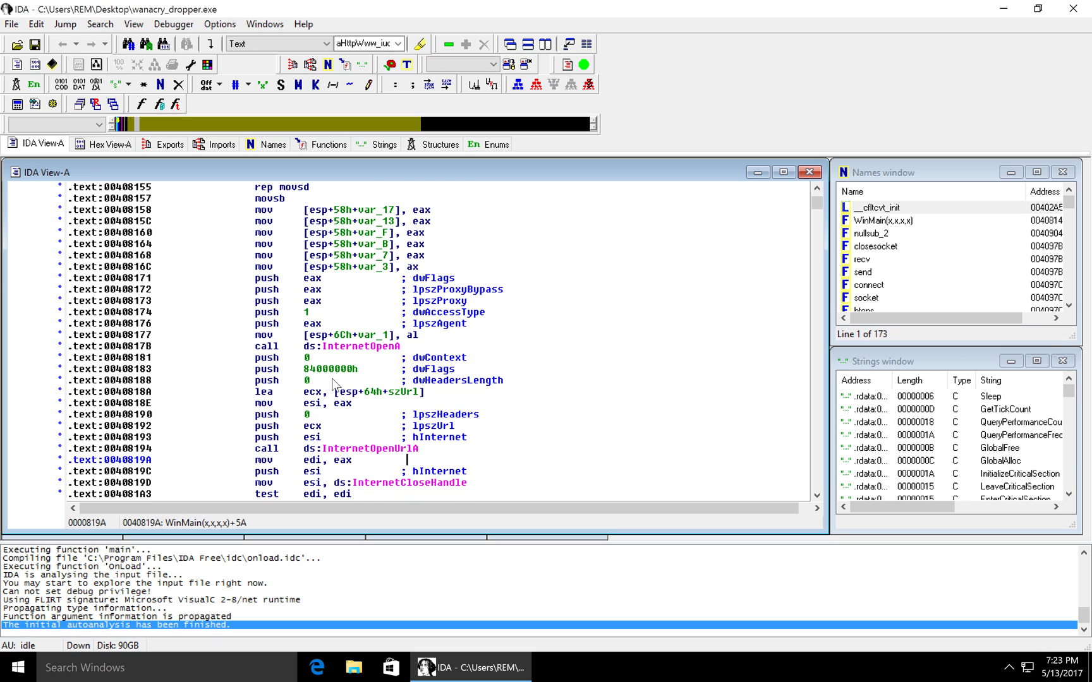
pyautogui.rightClick(394, 251)
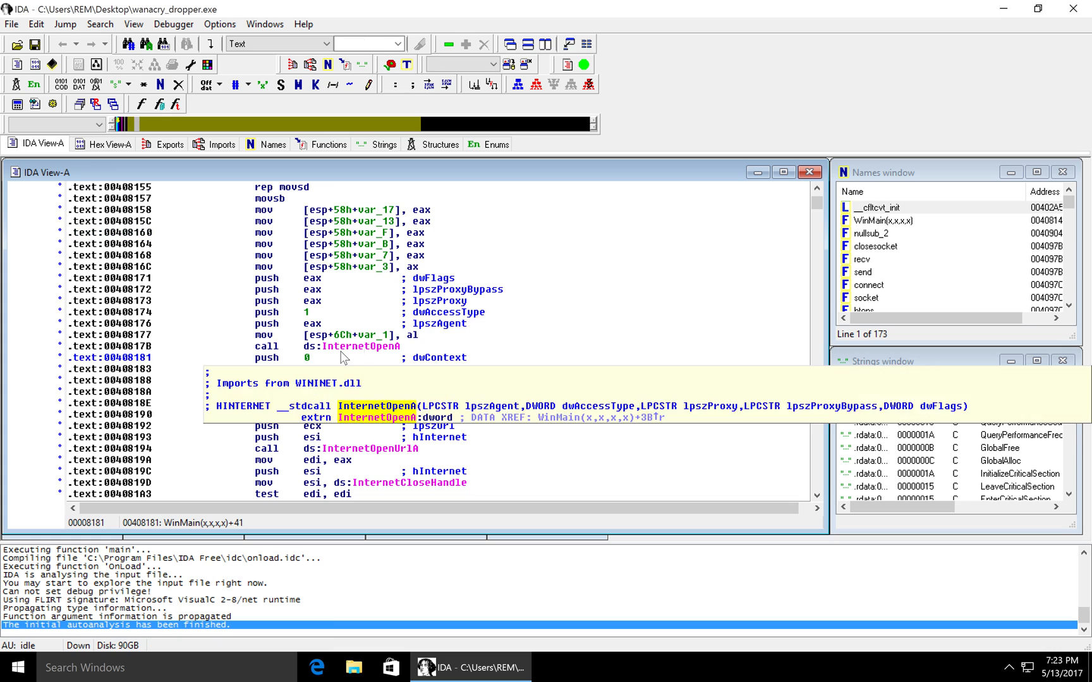
pyautogui.scroll(-3)
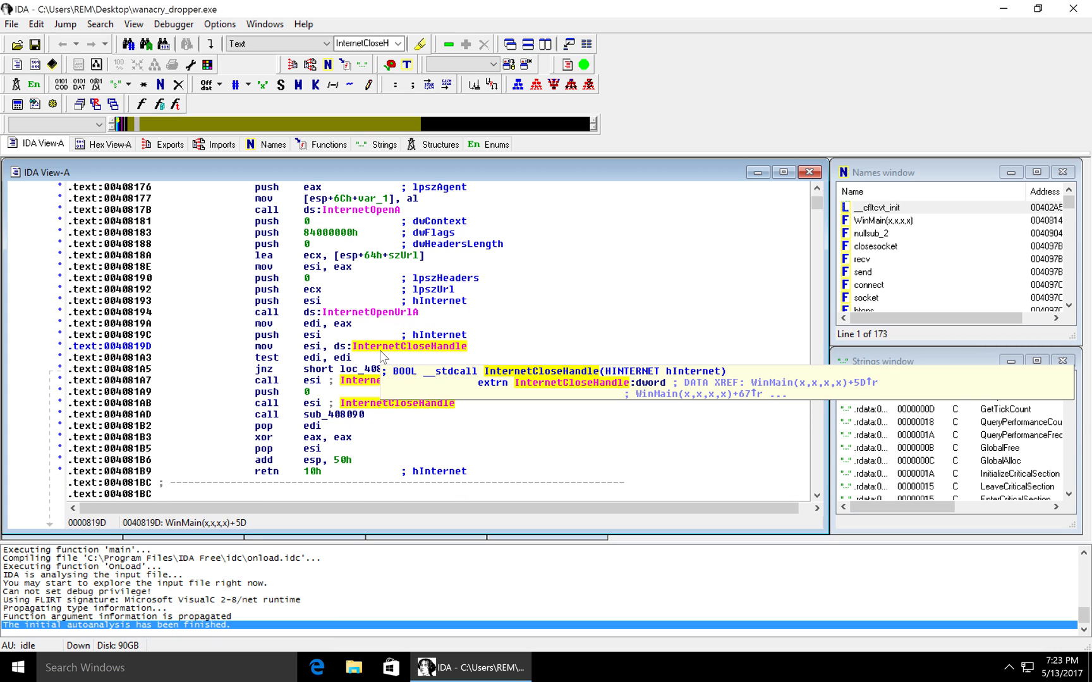
pyautogui.click(306, 357)
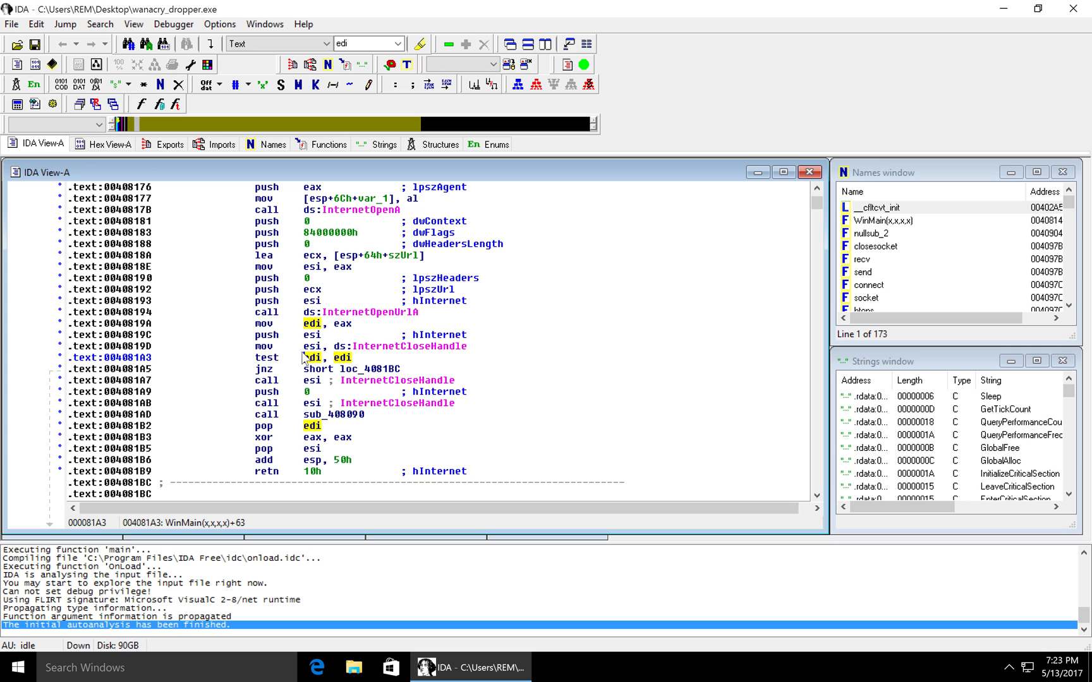
pyautogui.click(267, 368)
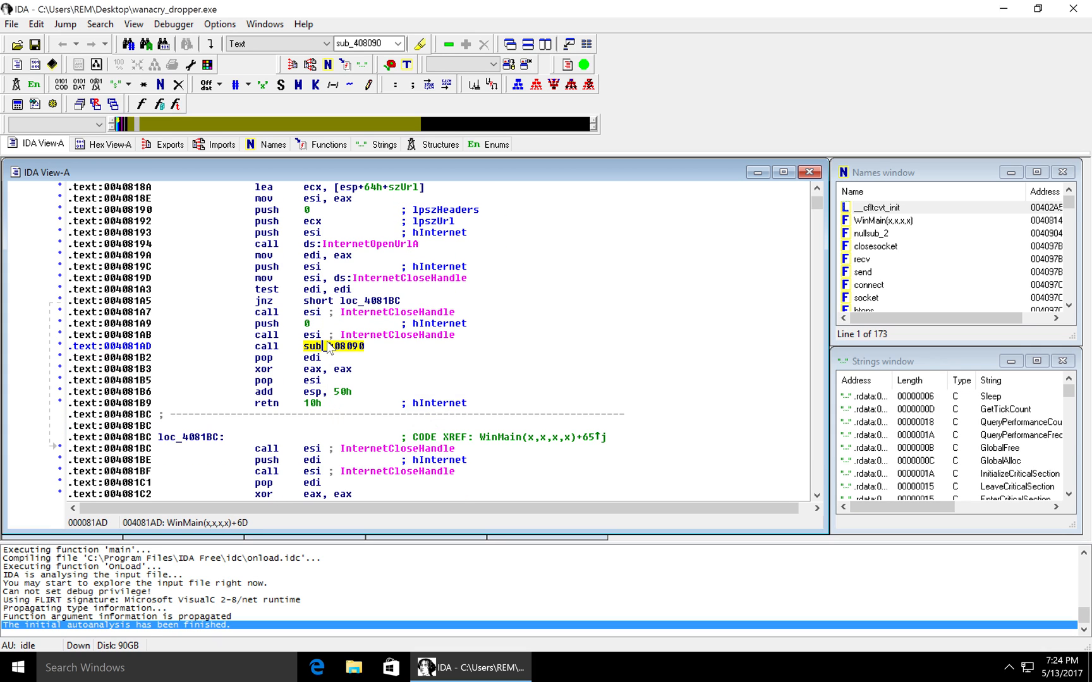
pyautogui.moveTo(466, 339)
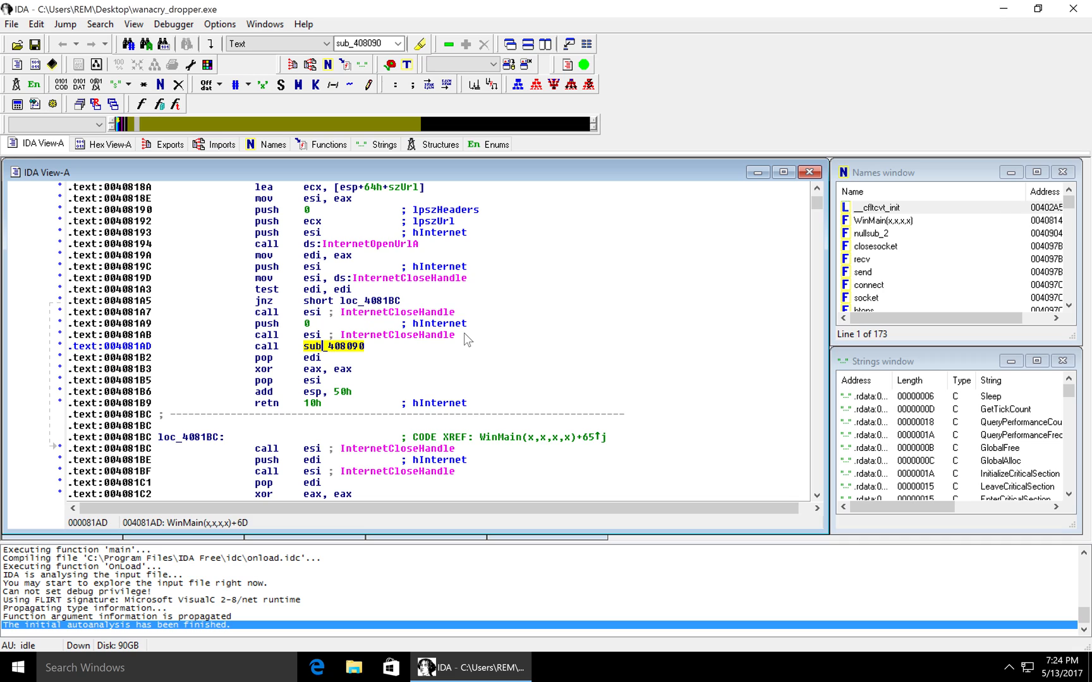